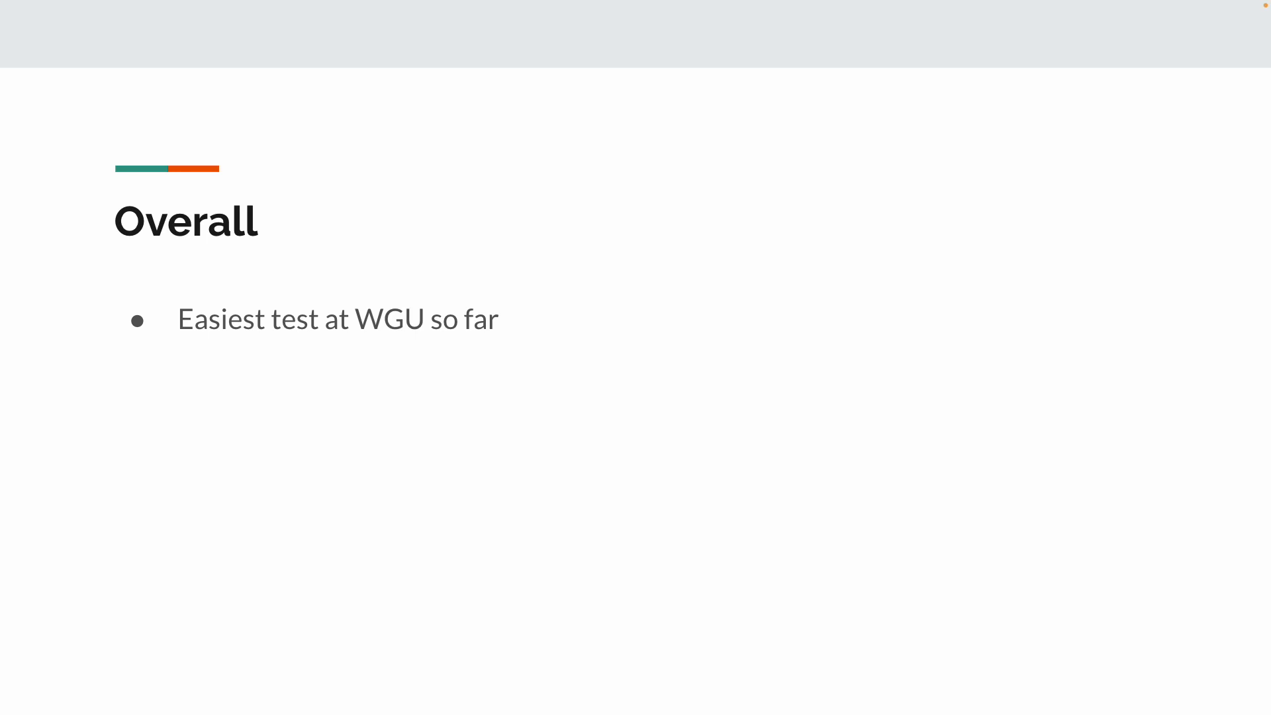
Step: Enter 'About 10 days to study' on the Overall slide before moving to the Journey slide
type("About 10 days to study")
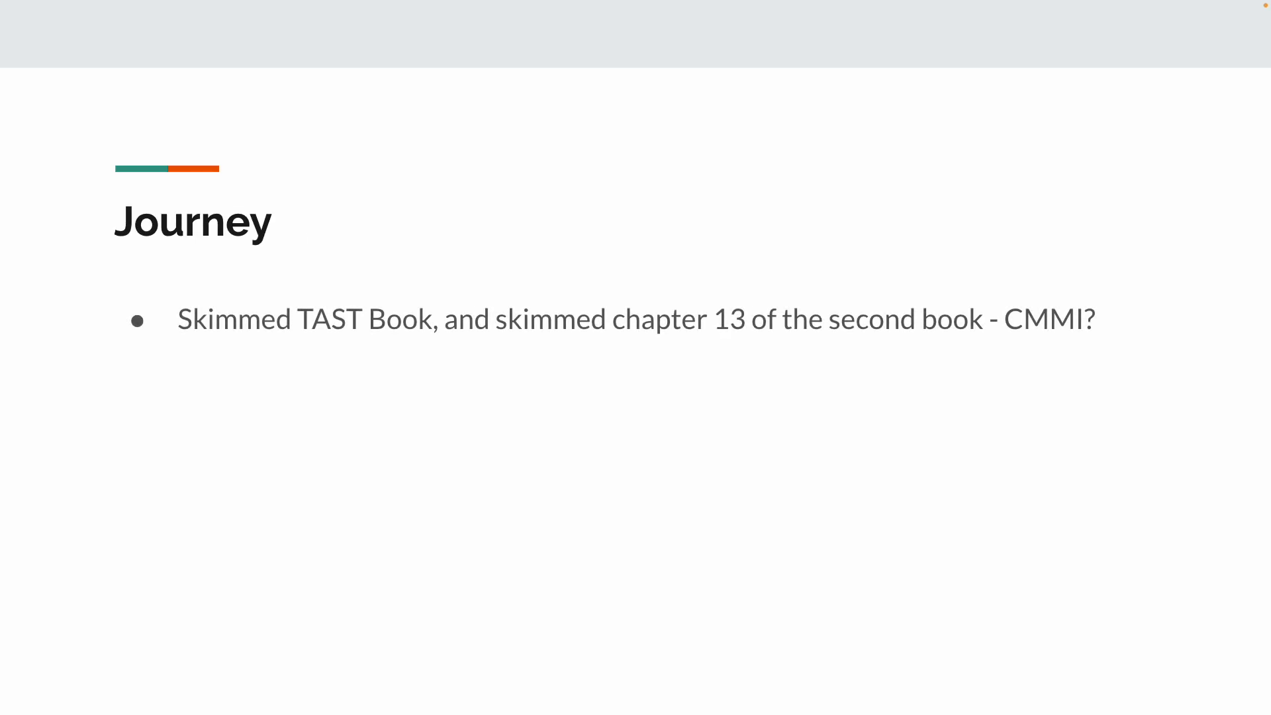
Step: Add bullets: 'Watched both webinars', 'Used the study notes/guides provided', 'Took PA throughout + Figured out why things were wrong'
type("Watched both webinars")
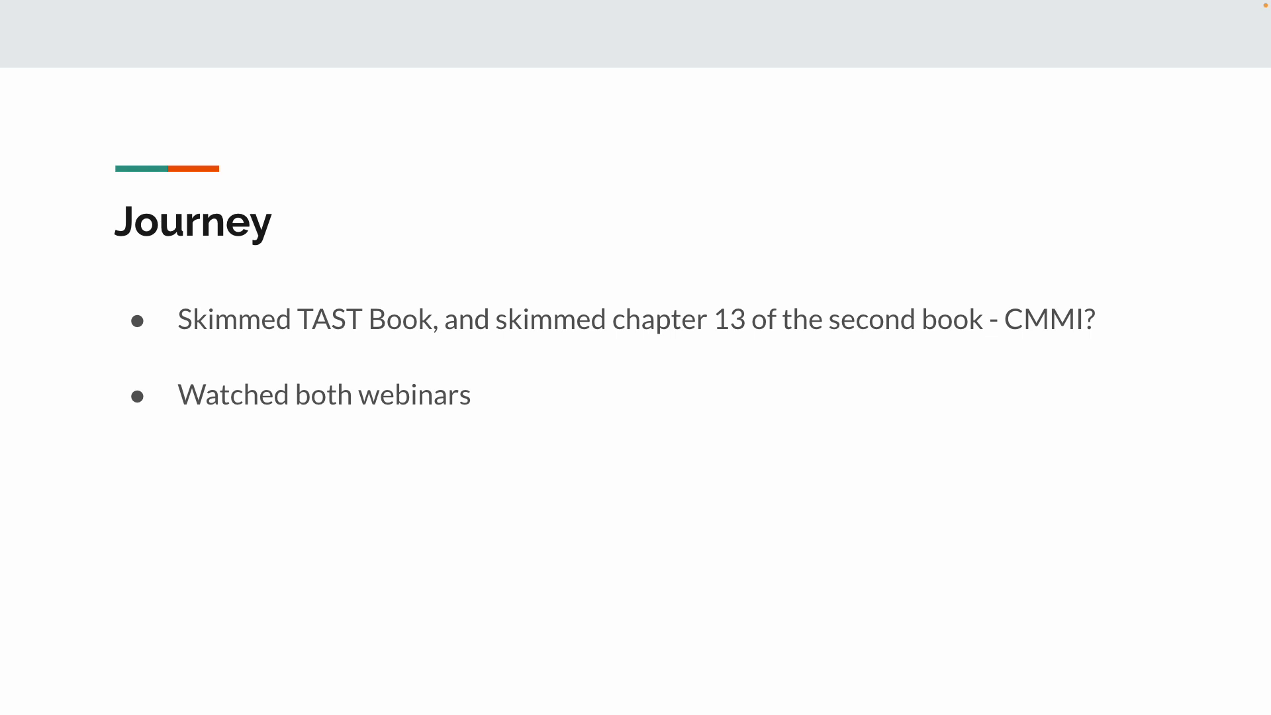
type("Used the study notes/guides provided")
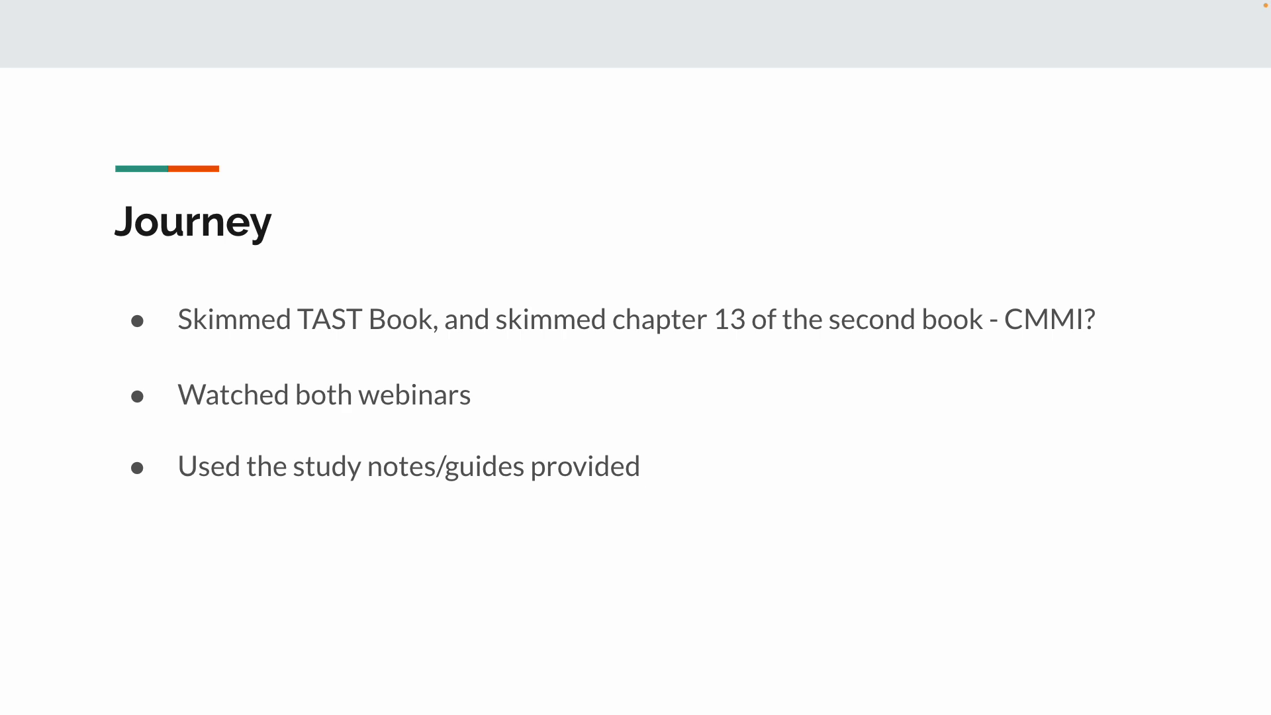
type("Took PA throughout + Figured out why things were wrong")
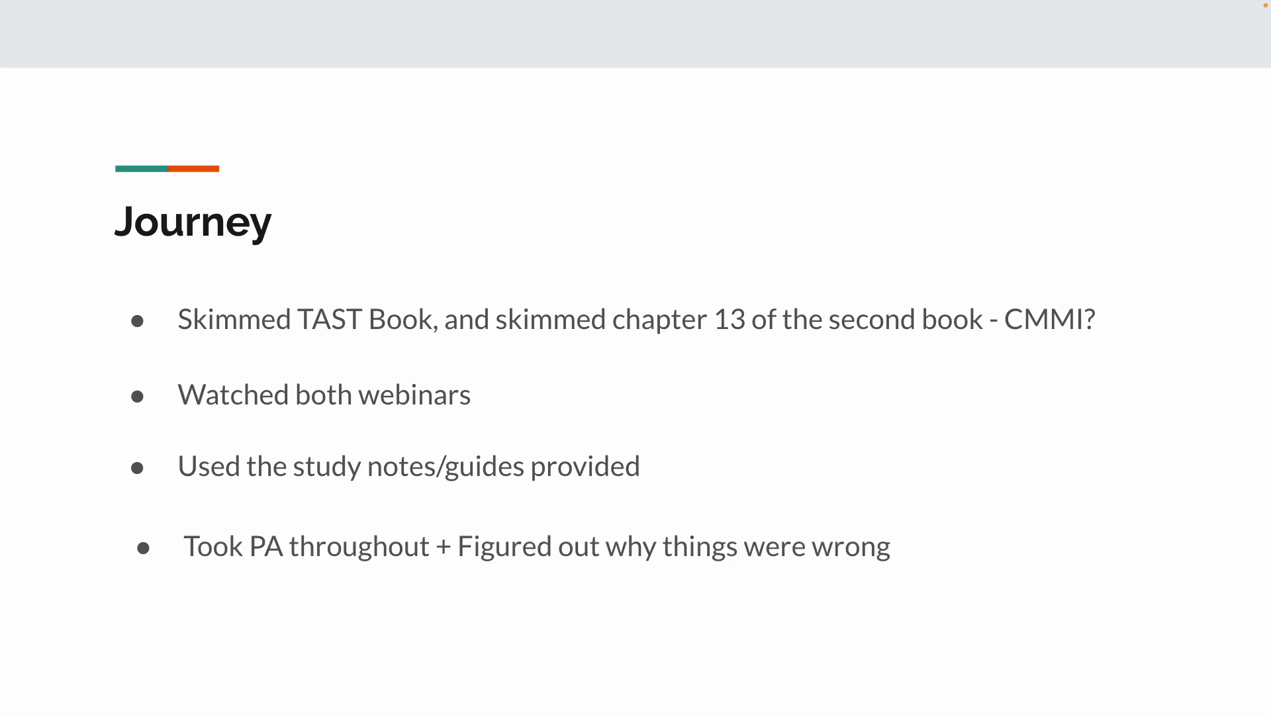
Step: Add the bullet 'Went through Quizsoar and found the answers in the book or the guides'
type("Went through Quizsoar and found the answers in the book or the guides")
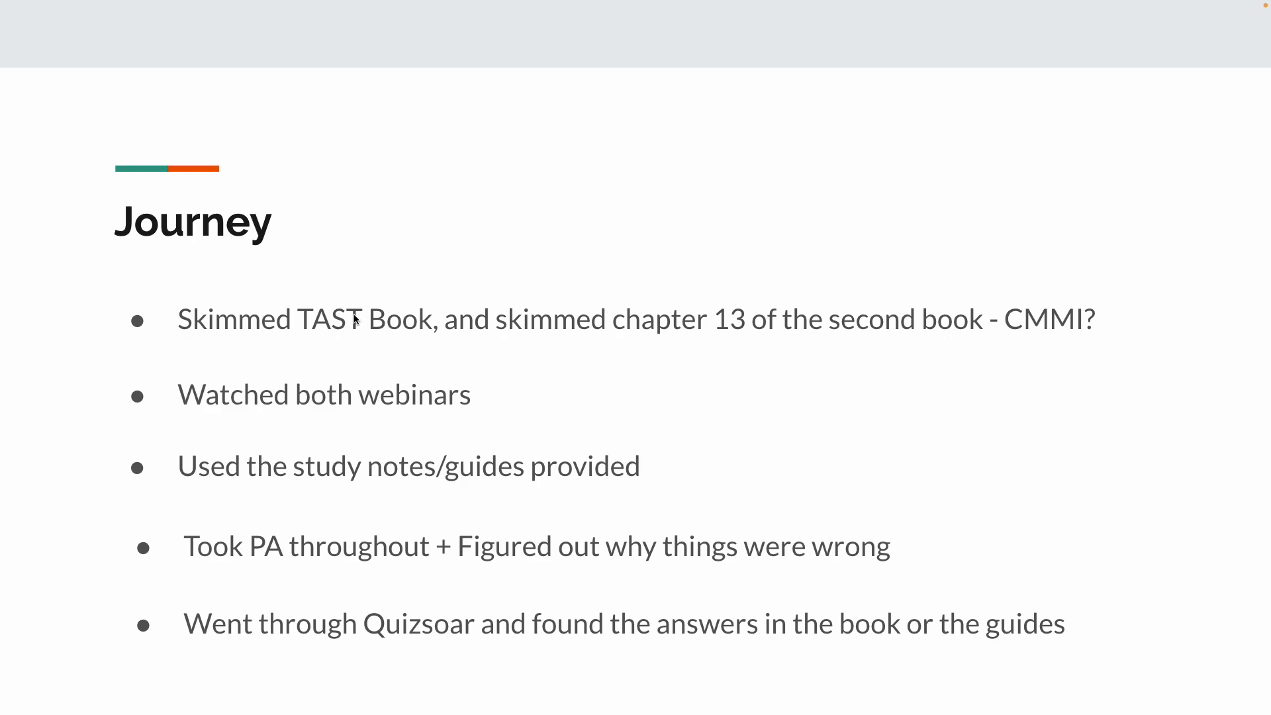
mouse_move(433, 466)
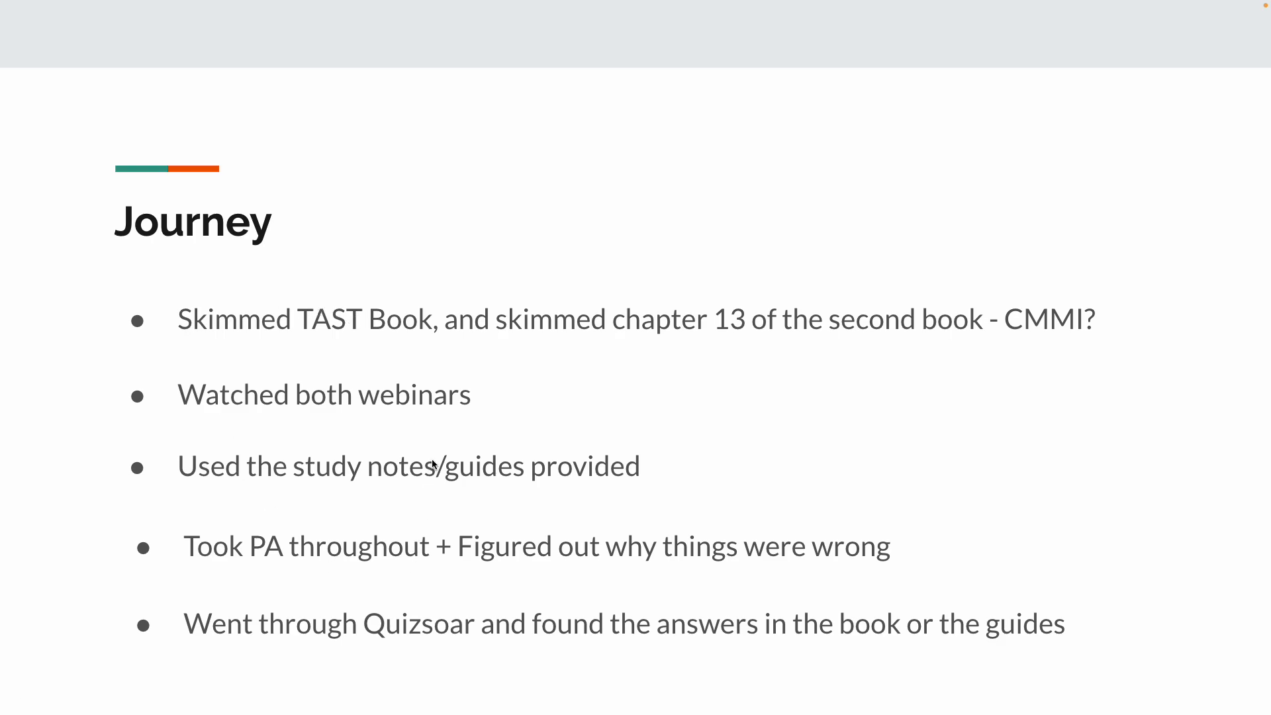
mouse_move(119, 440)
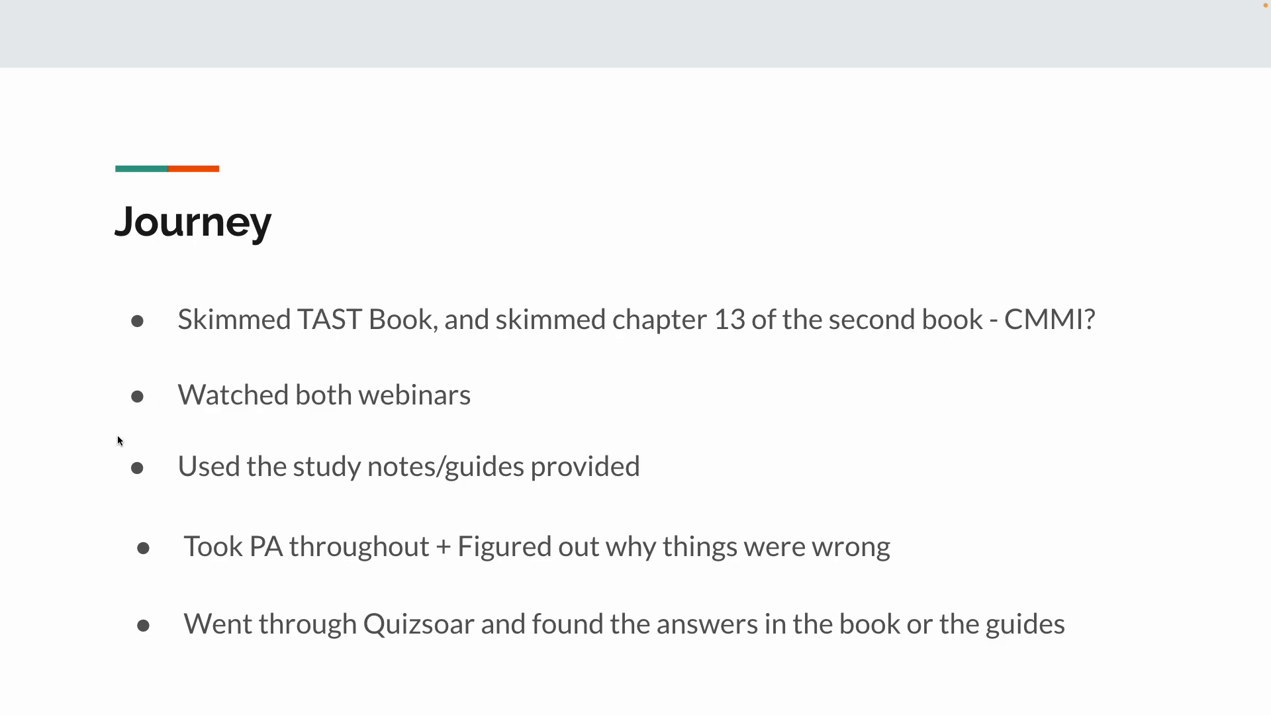
mouse_move(212, 464)
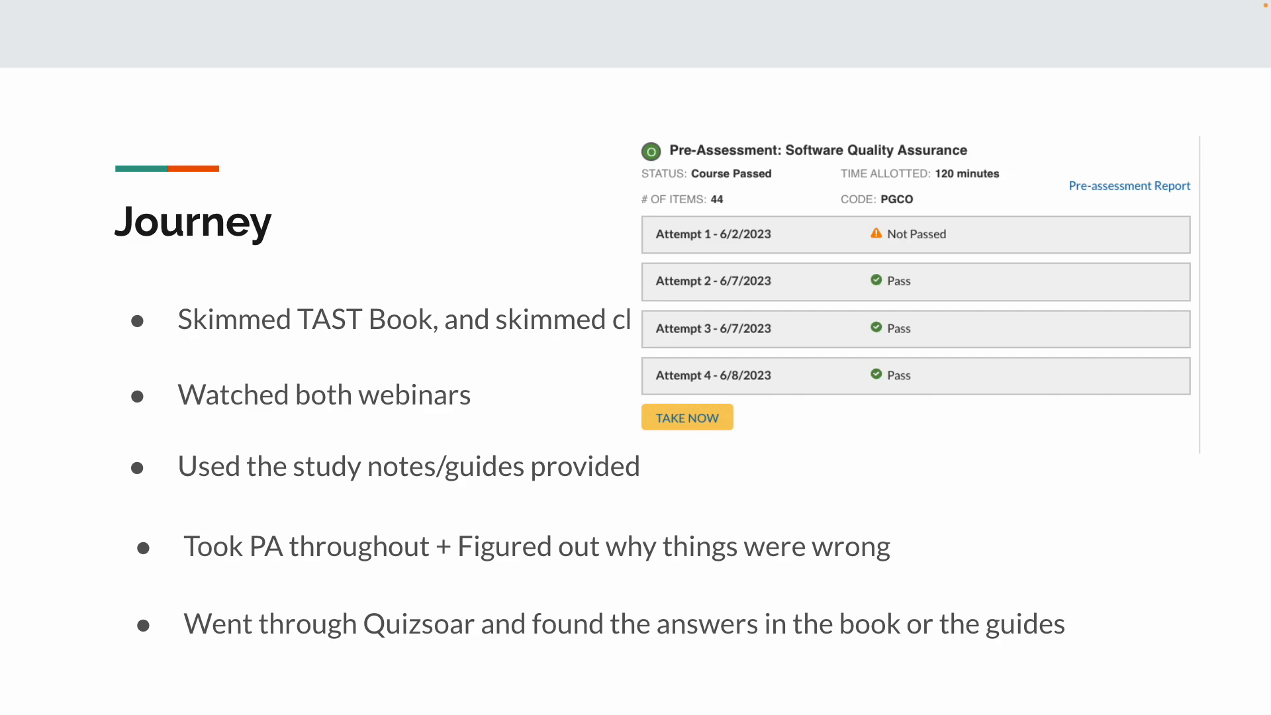
mouse_move(683, 335)
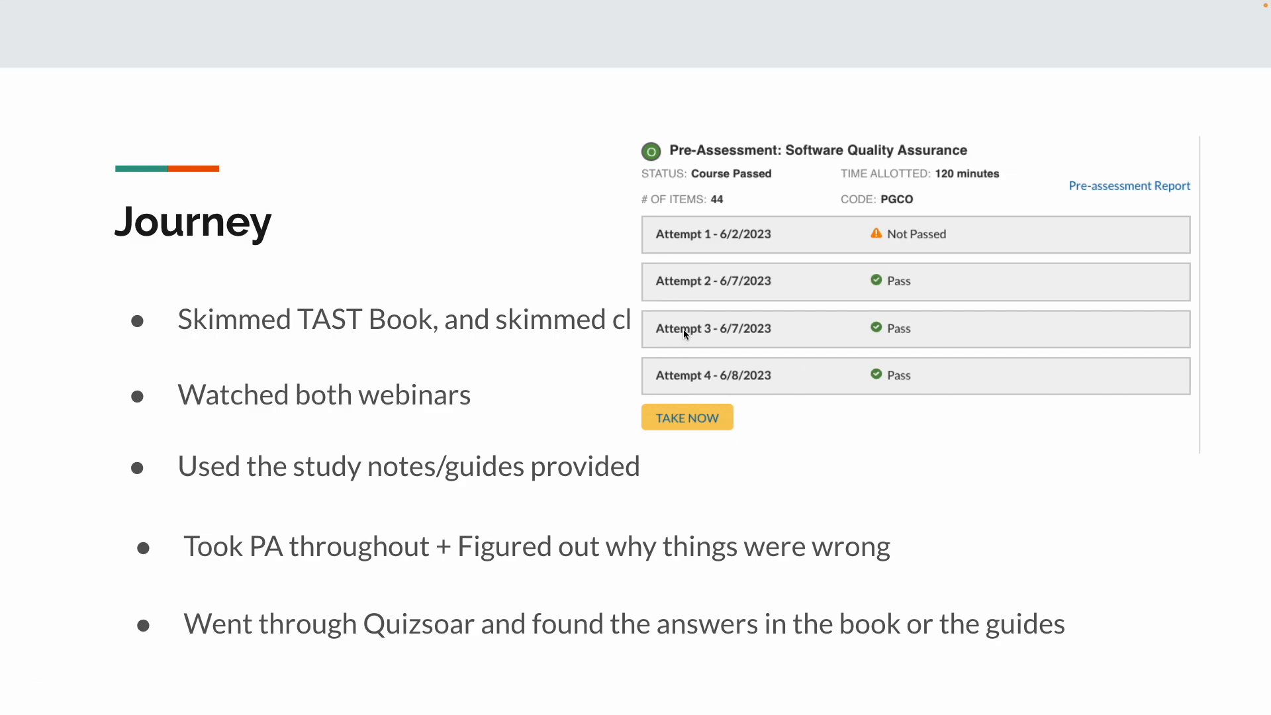
mouse_move(798, 297)
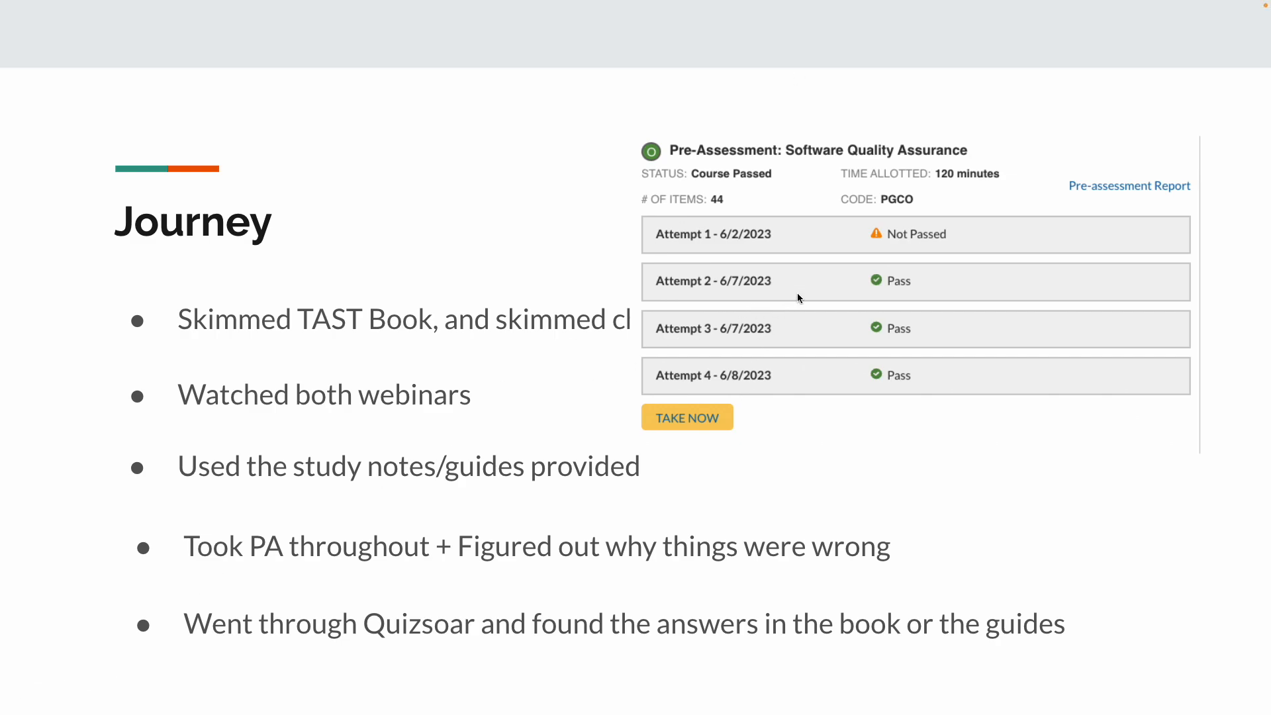
mouse_move(786, 366)
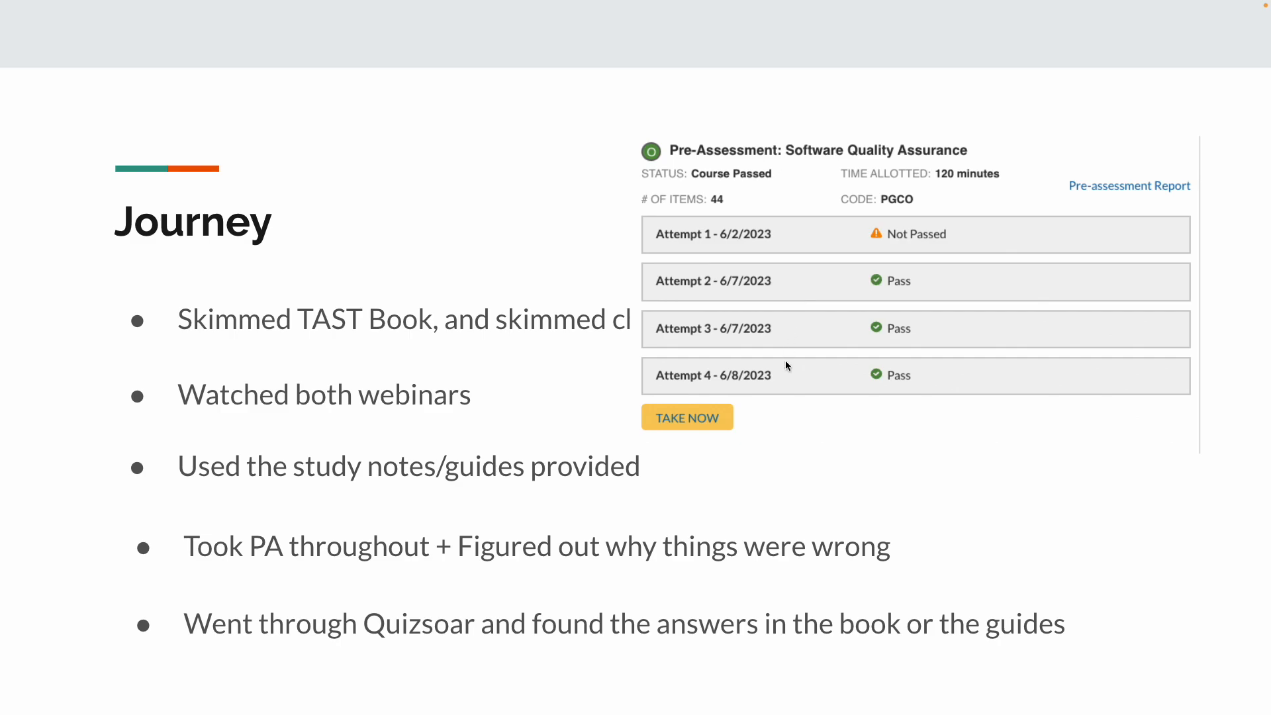
mouse_move(856, 386)
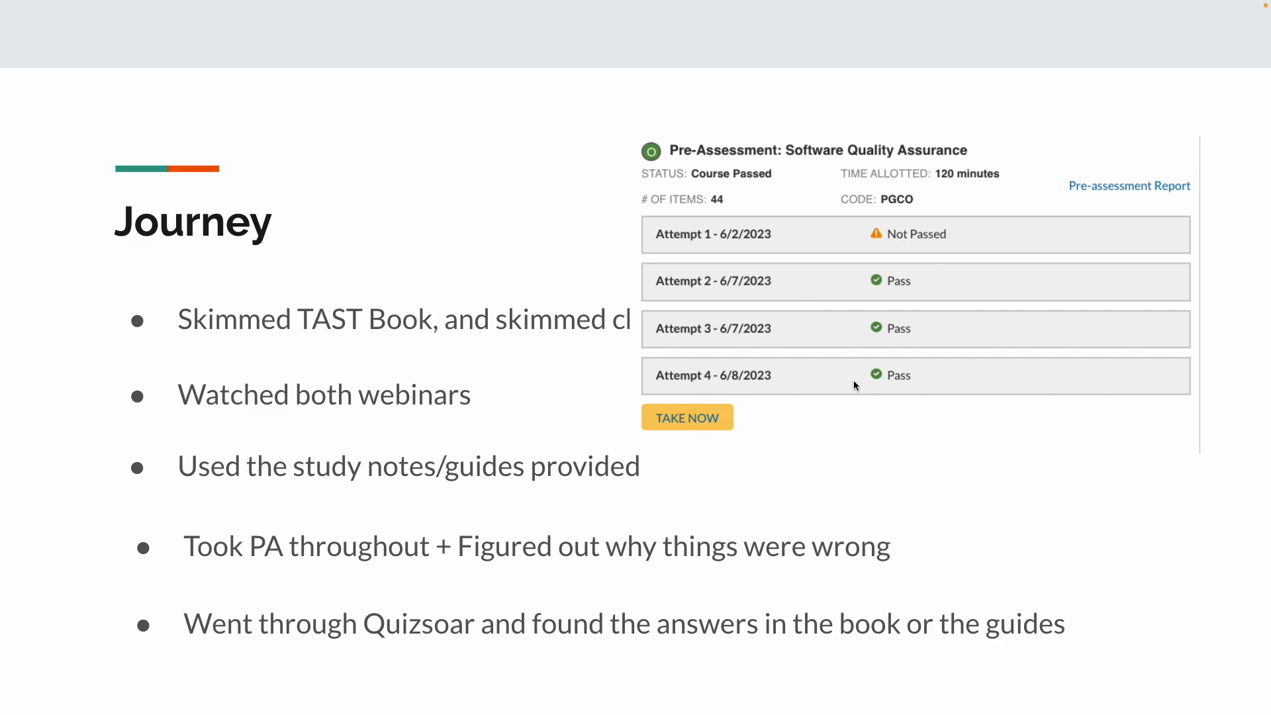
Step: Advance to the 'If I Had A Do-Over' slide about the webinars and ROESPM -> ASFIIM
key("Right")
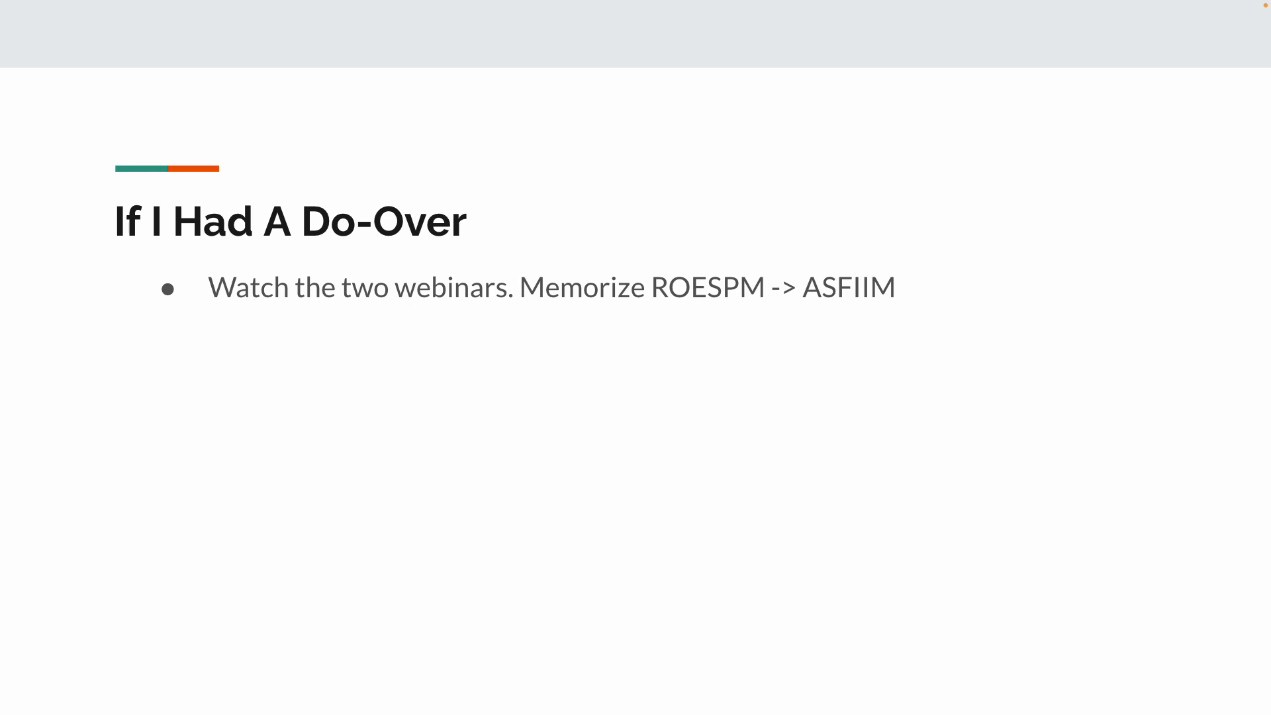
mouse_move(673, 171)
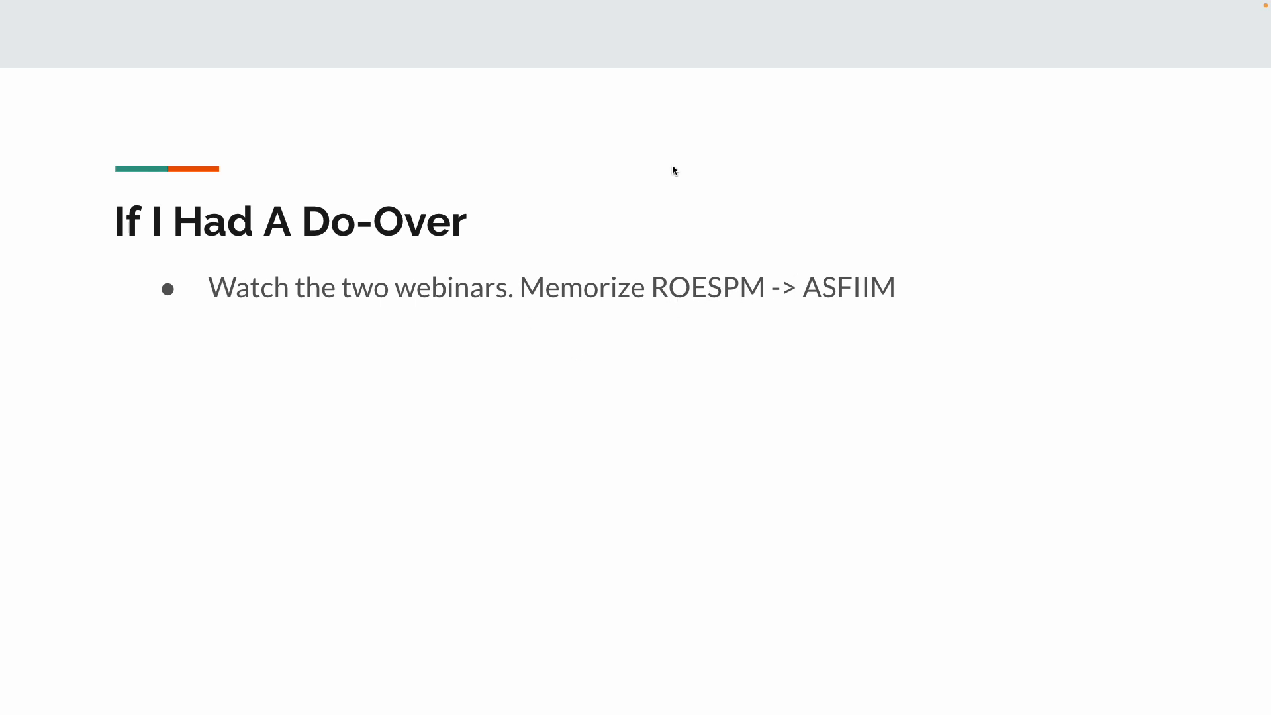
mouse_move(884, 297)
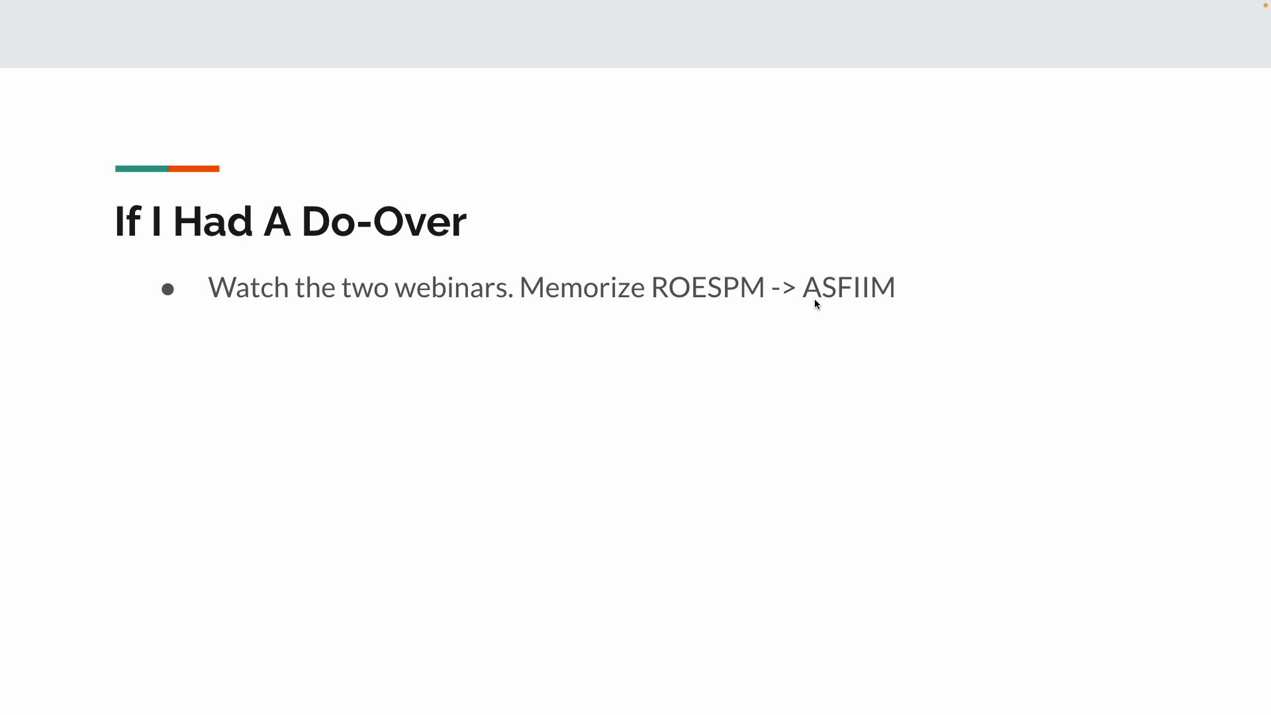
mouse_move(690, 266)
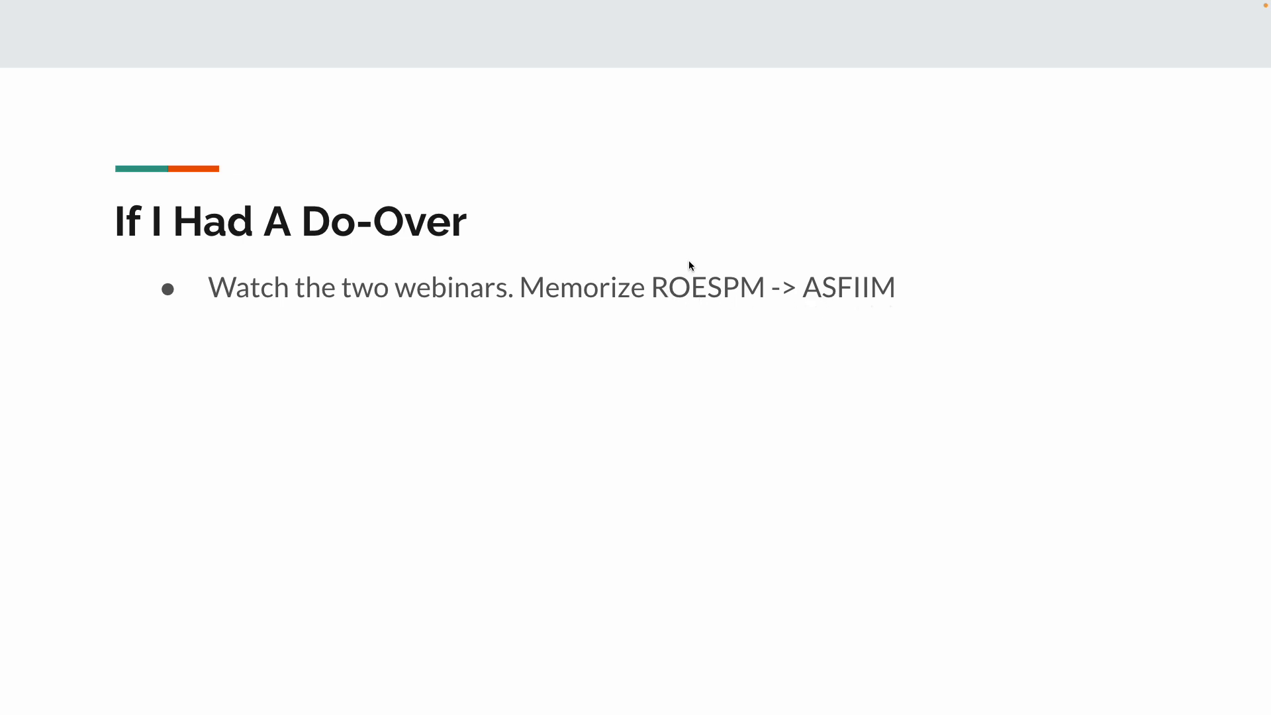
mouse_move(740, 264)
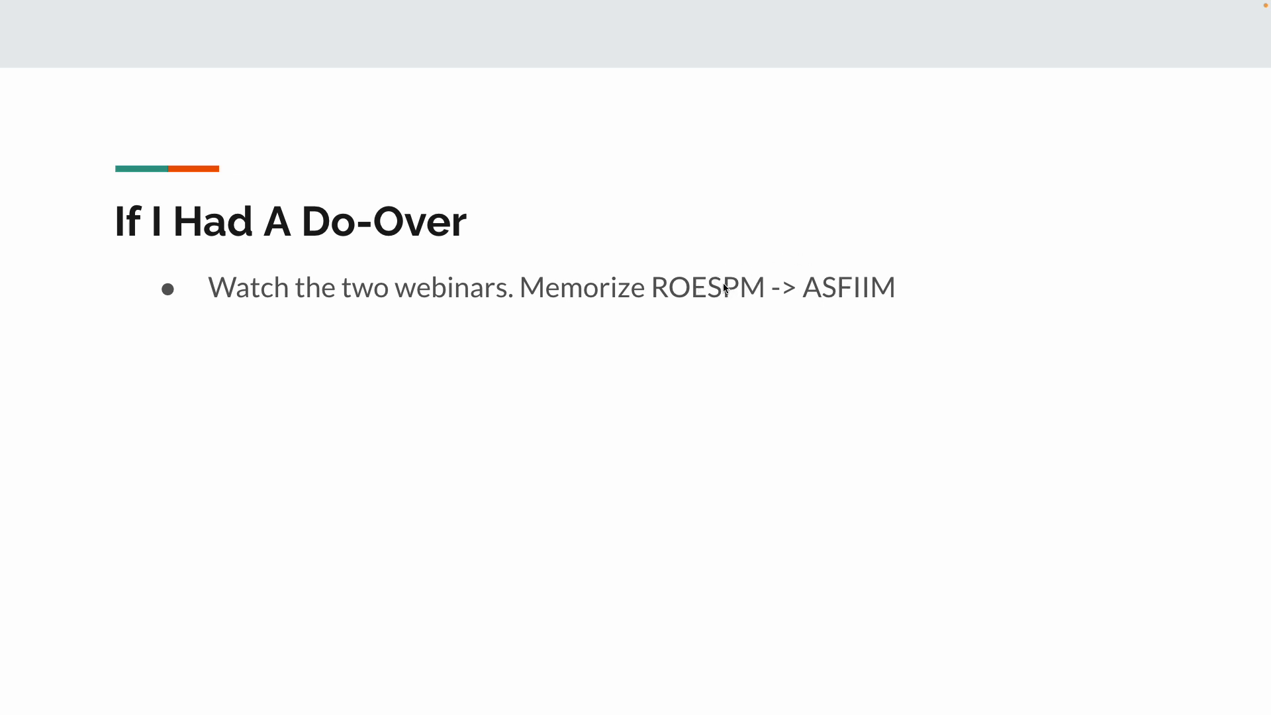
mouse_move(866, 270)
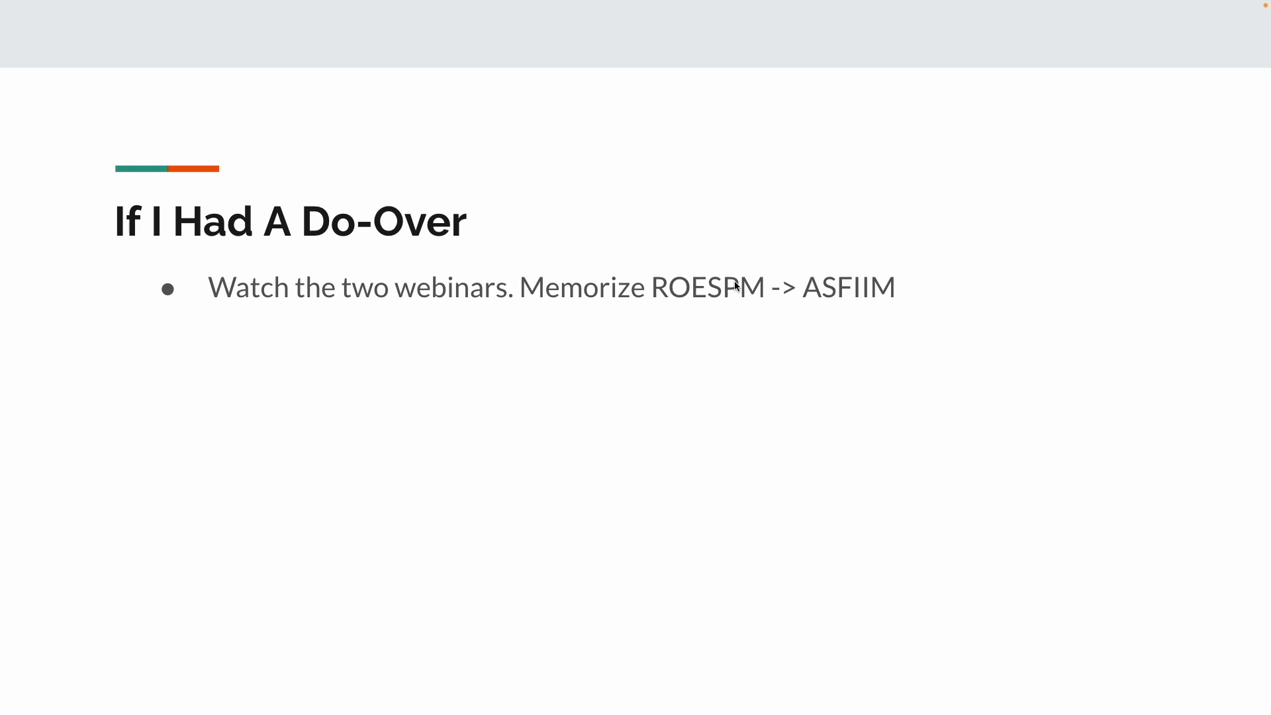
mouse_move(738, 295)
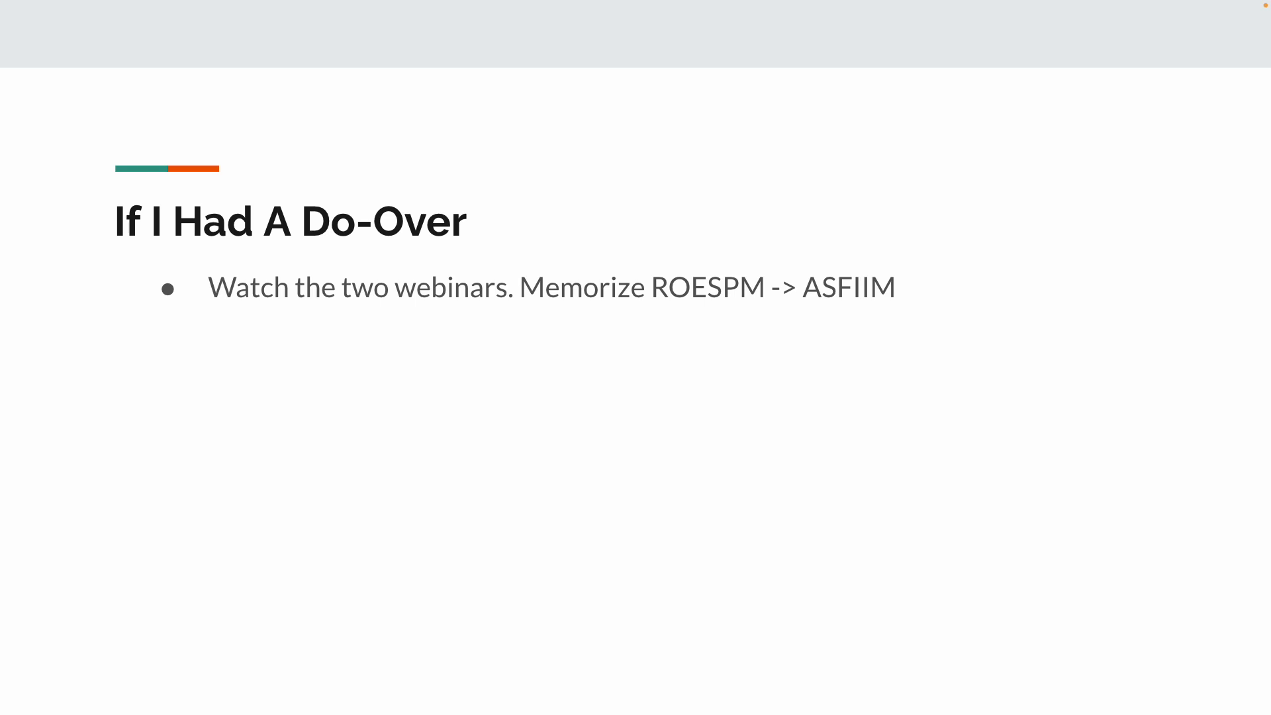
mouse_move(720, 308)
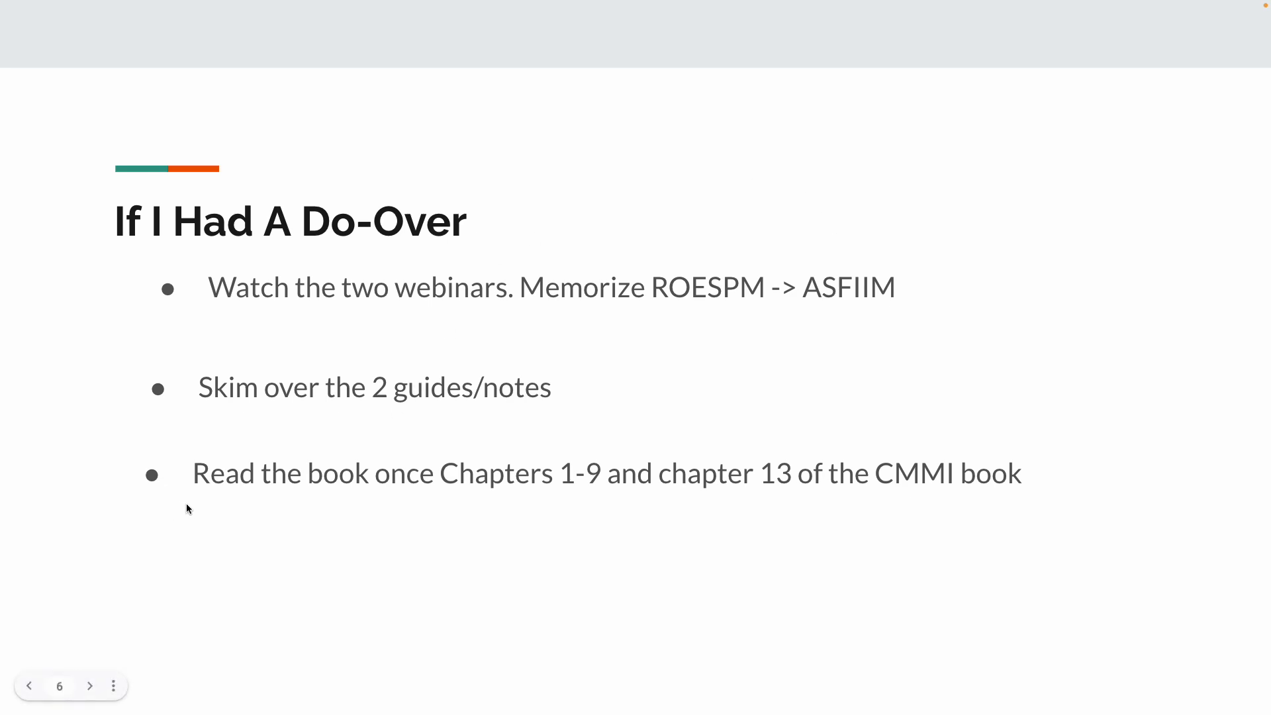
mouse_move(355, 516)
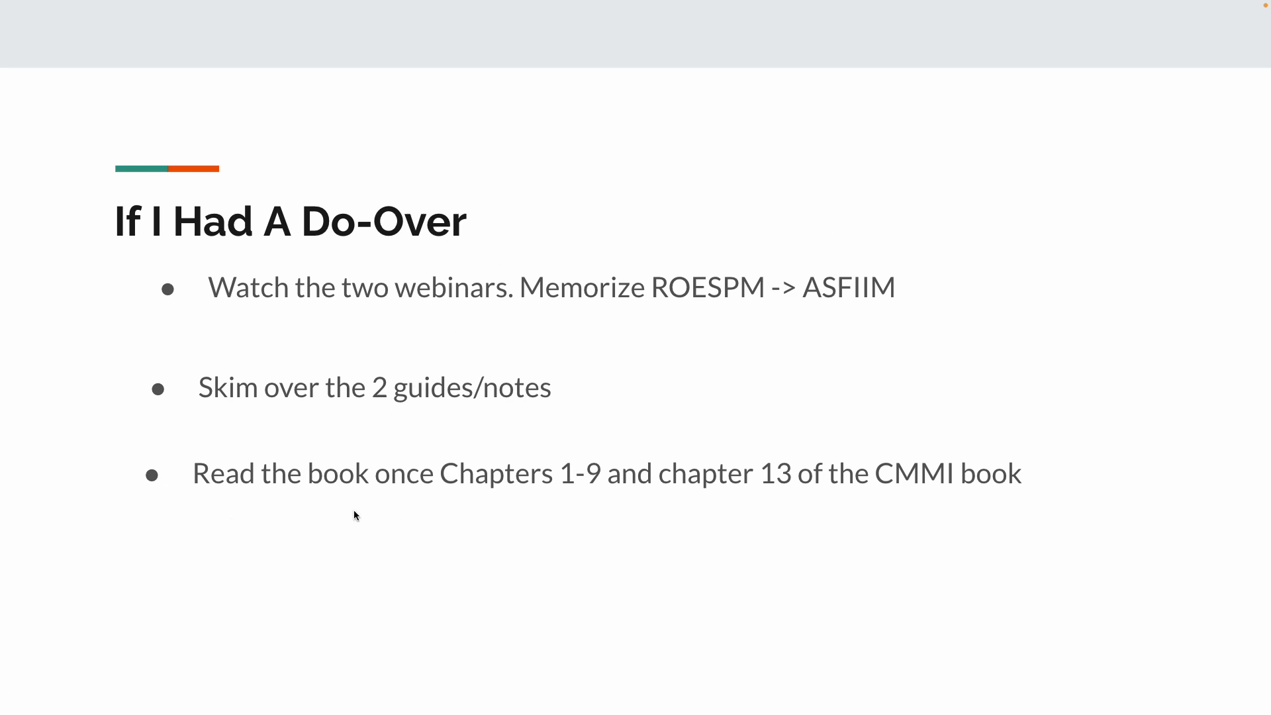
mouse_move(580, 493)
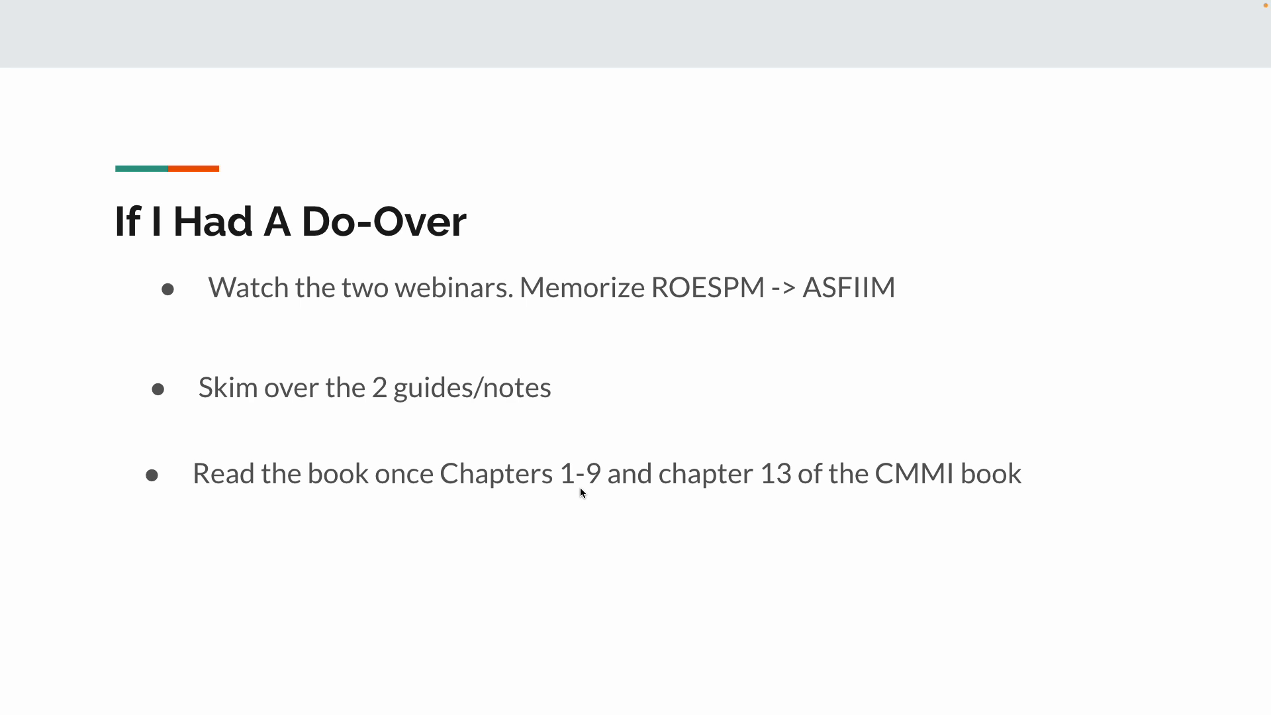
mouse_move(602, 497)
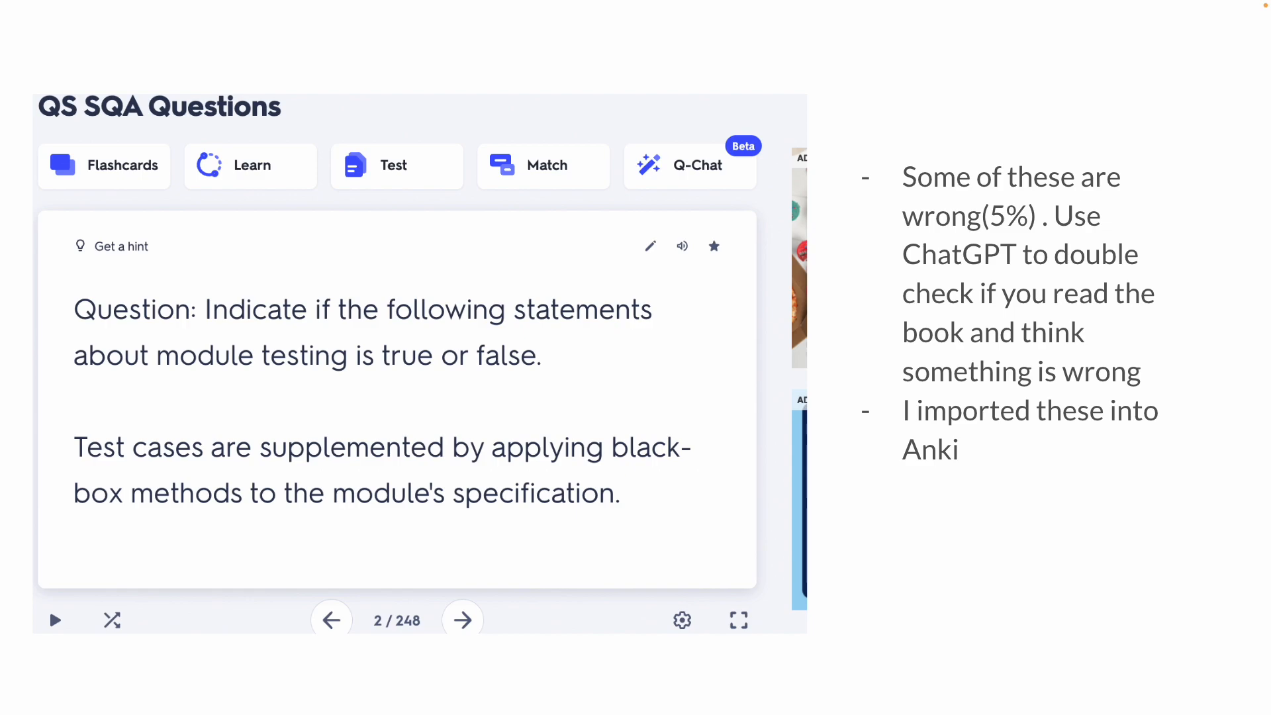
mouse_move(1047, 165)
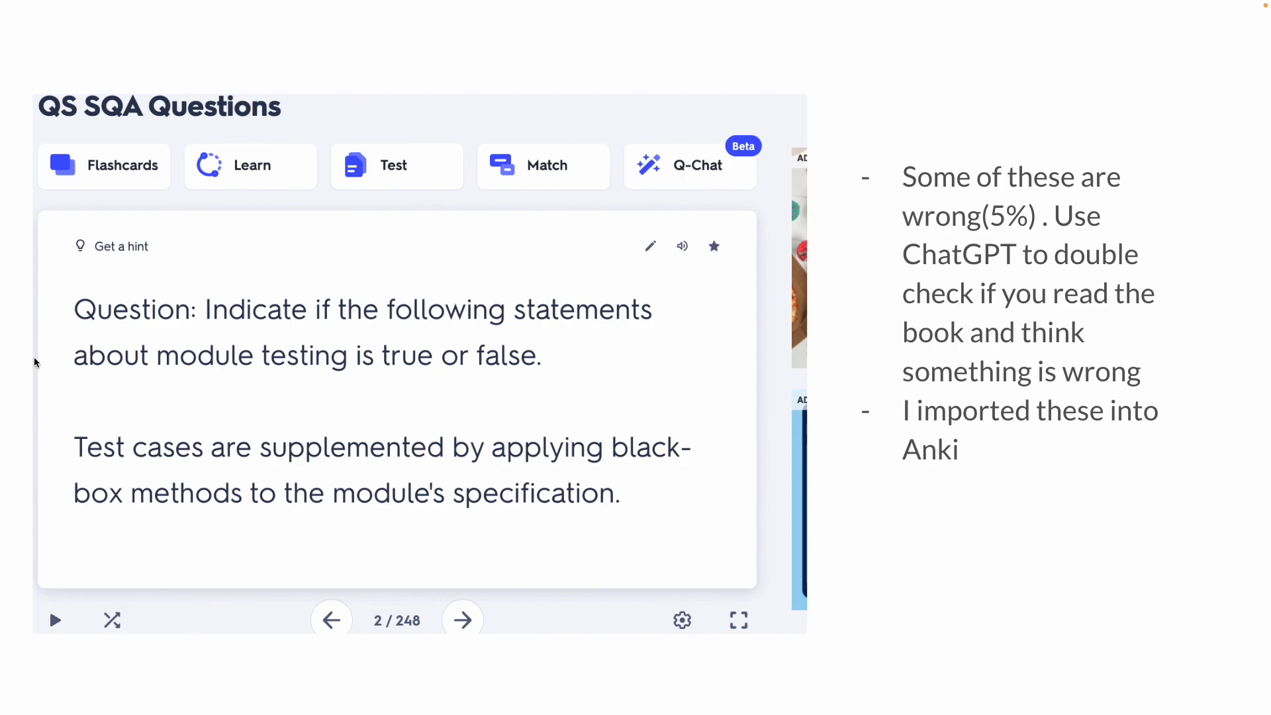
mouse_move(474, 387)
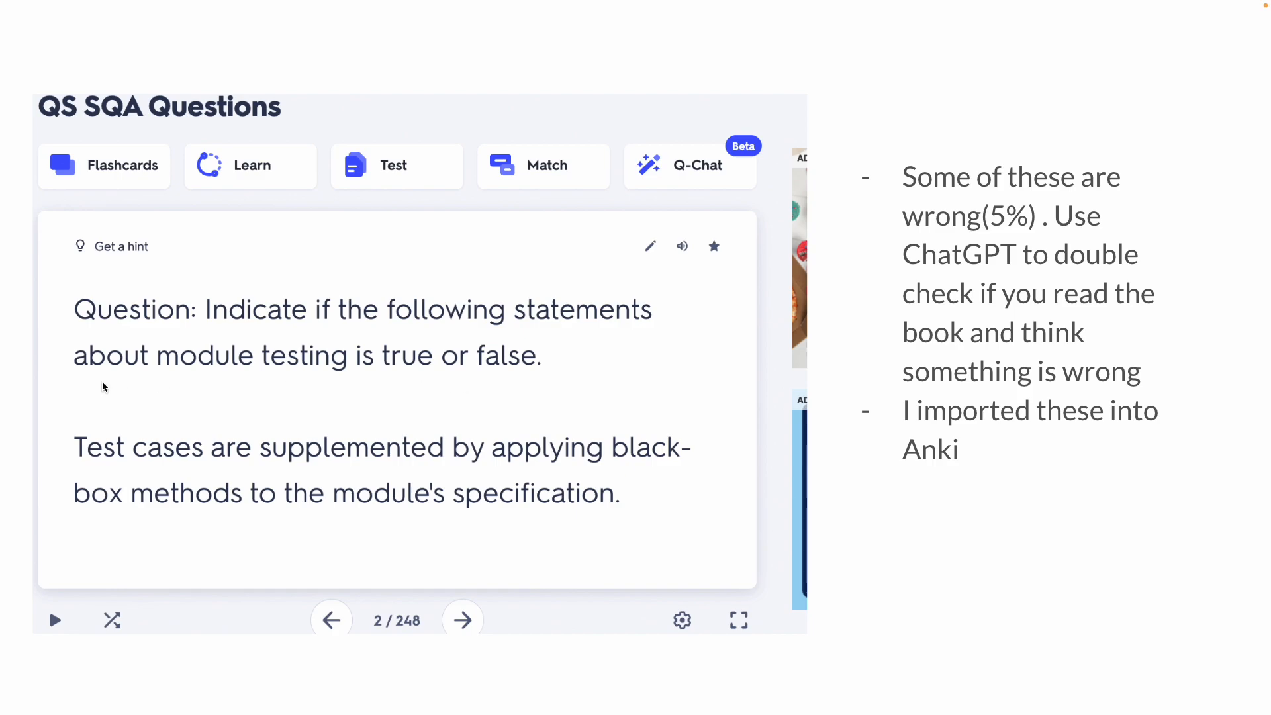
mouse_move(227, 358)
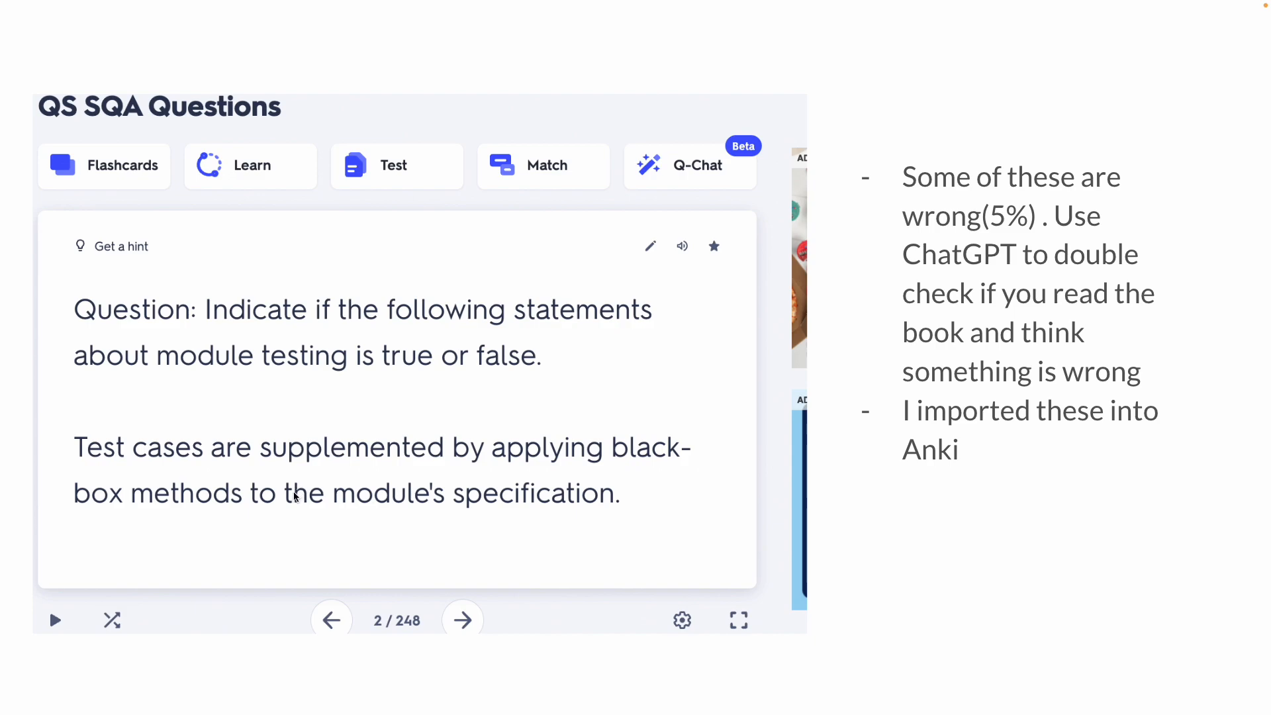
mouse_move(350, 490)
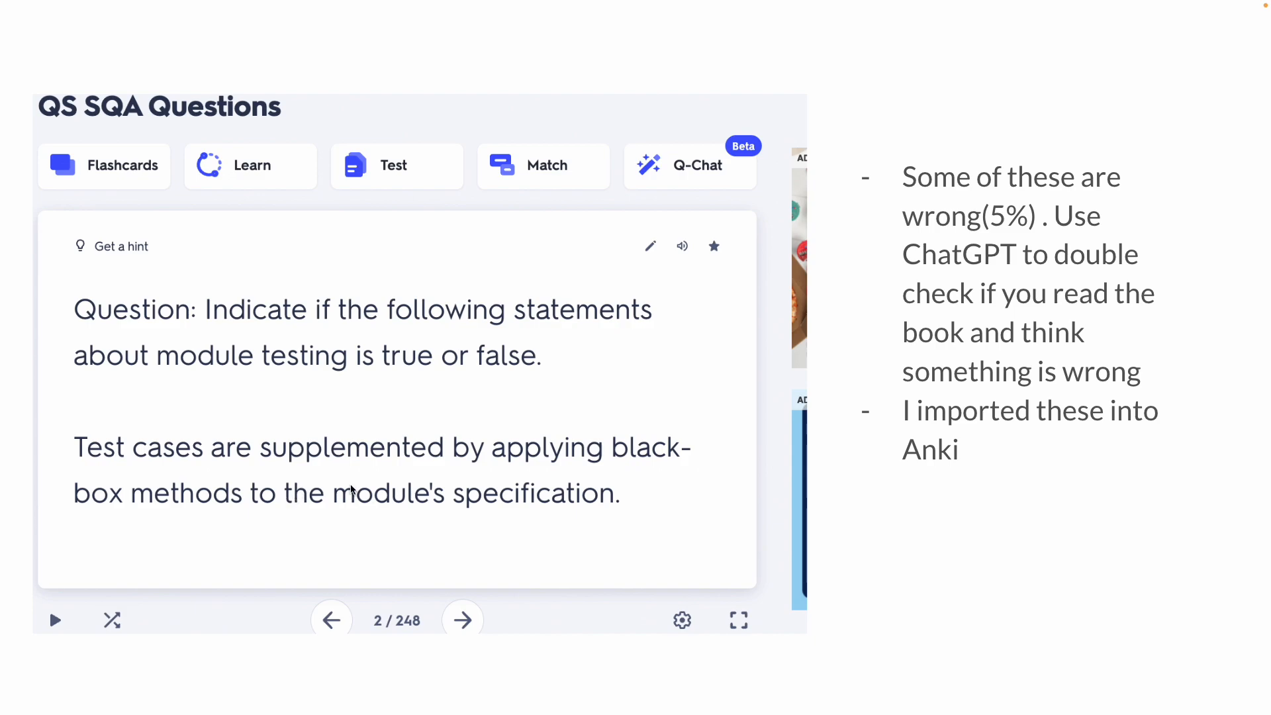
mouse_move(235, 341)
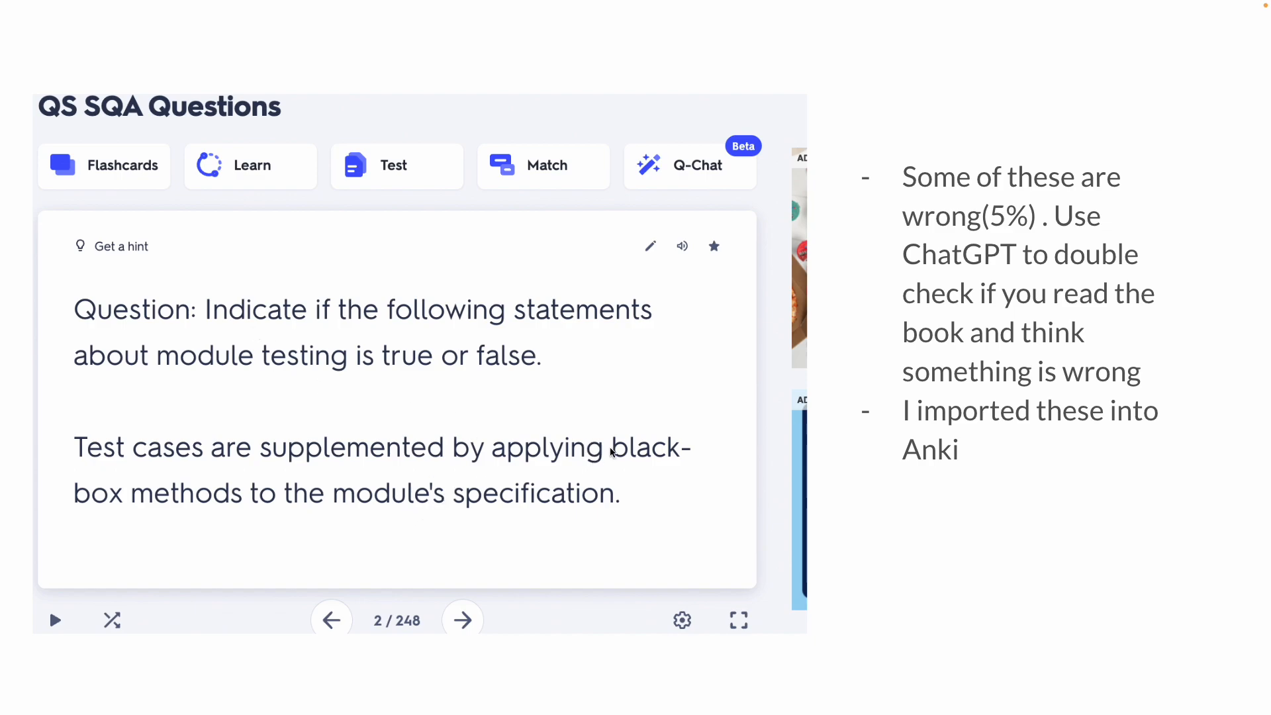
mouse_move(631, 459)
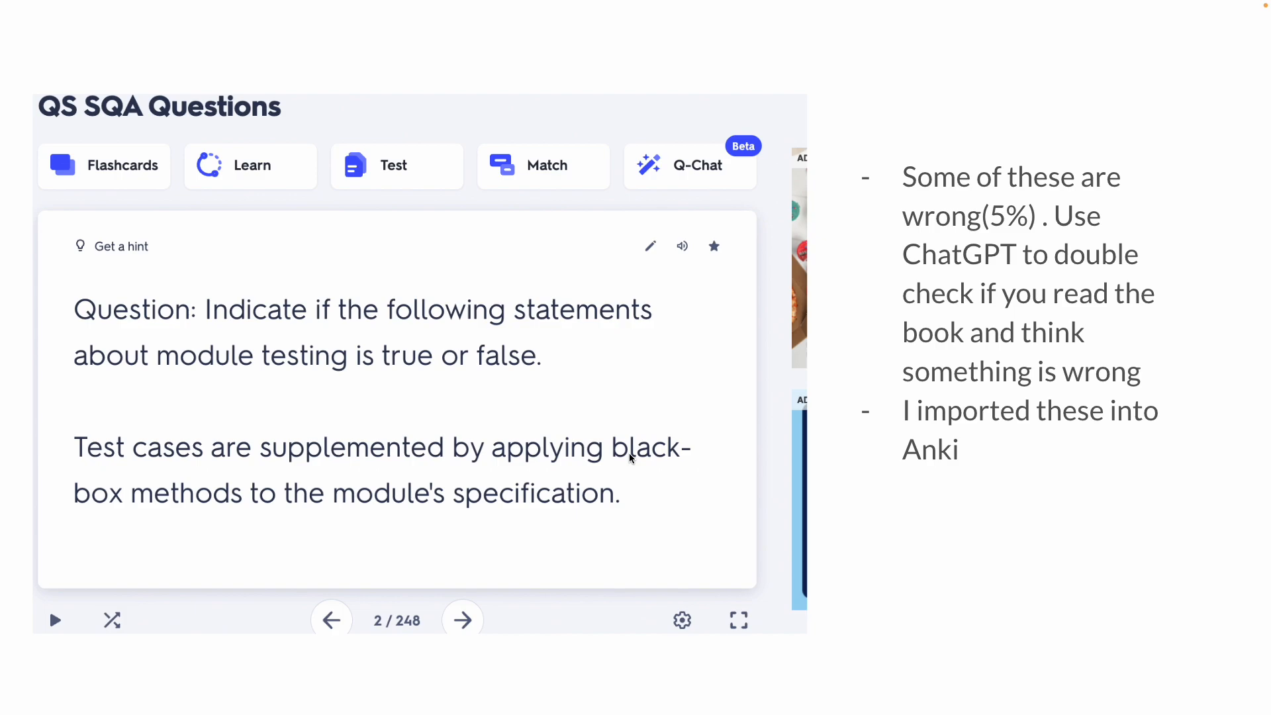
mouse_move(535, 456)
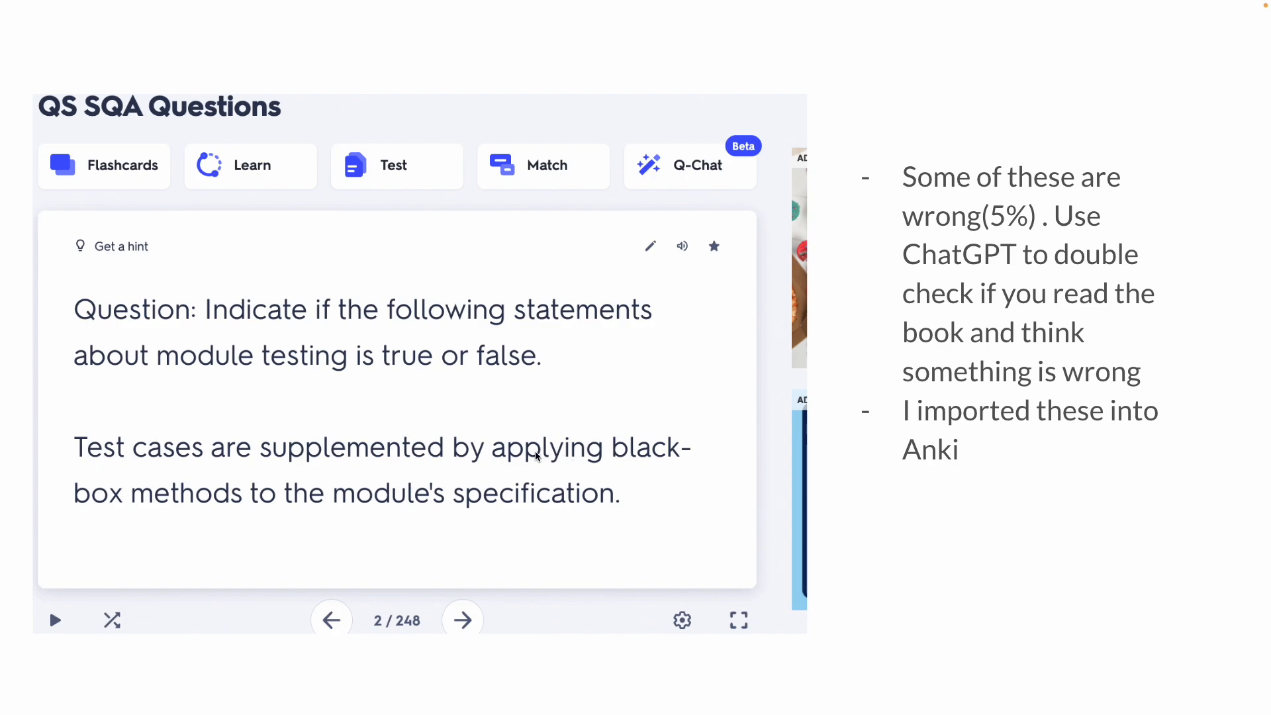
mouse_move(468, 381)
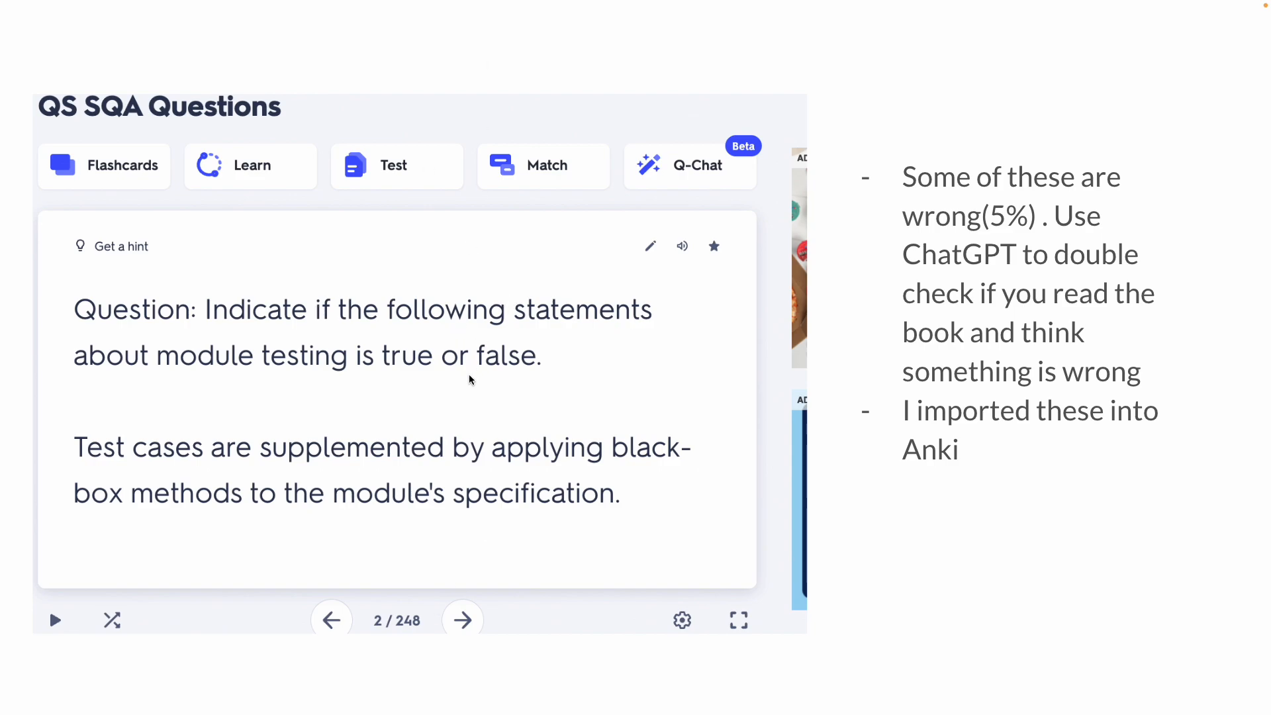
mouse_move(1056, 235)
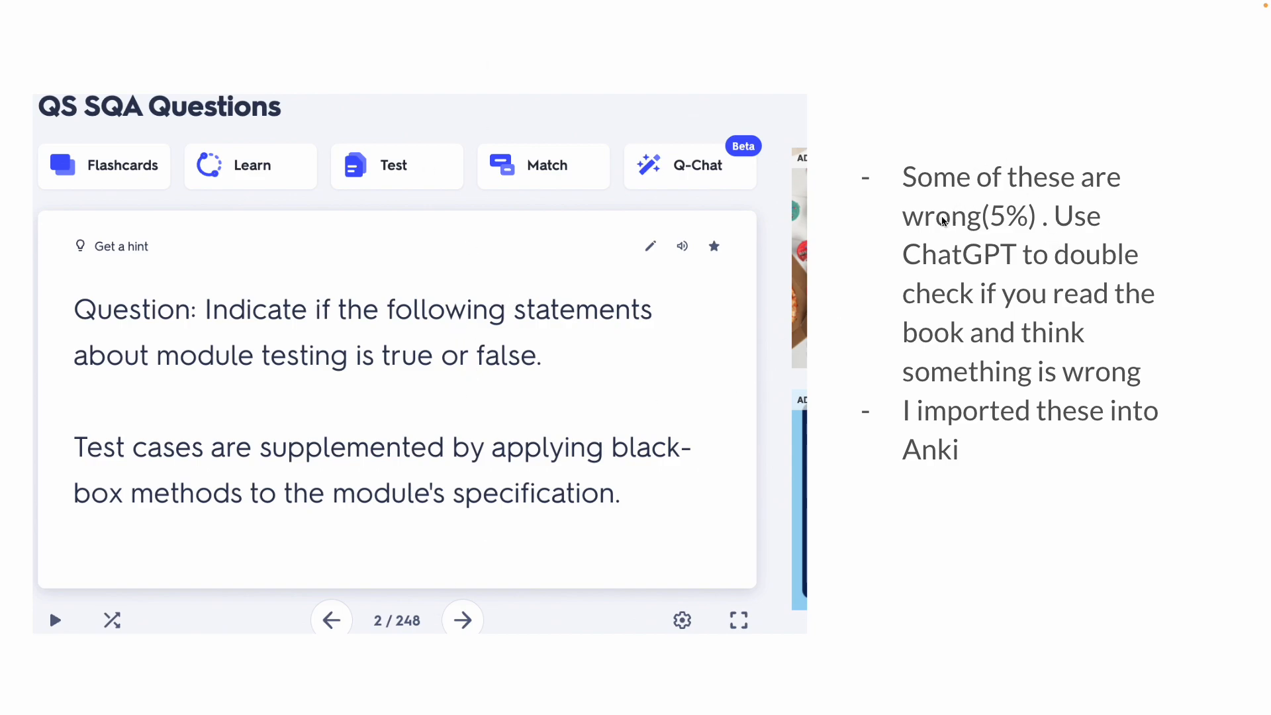
mouse_move(642, 286)
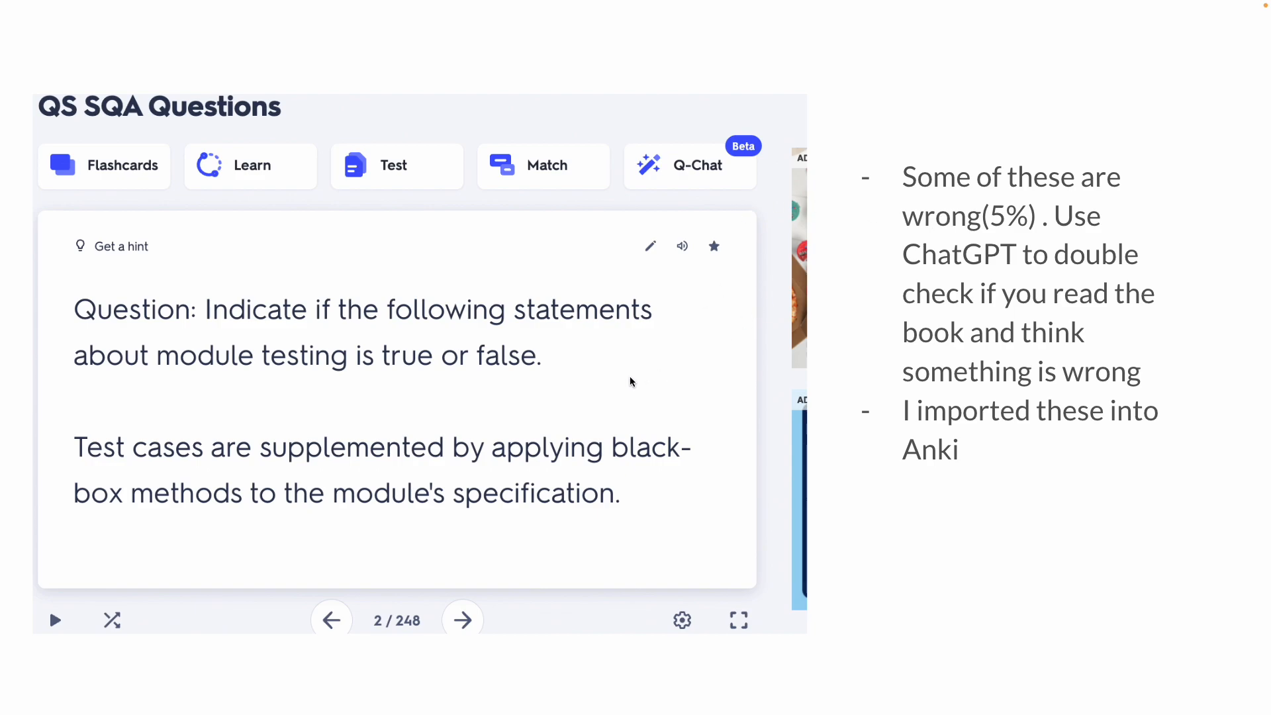
mouse_move(541, 397)
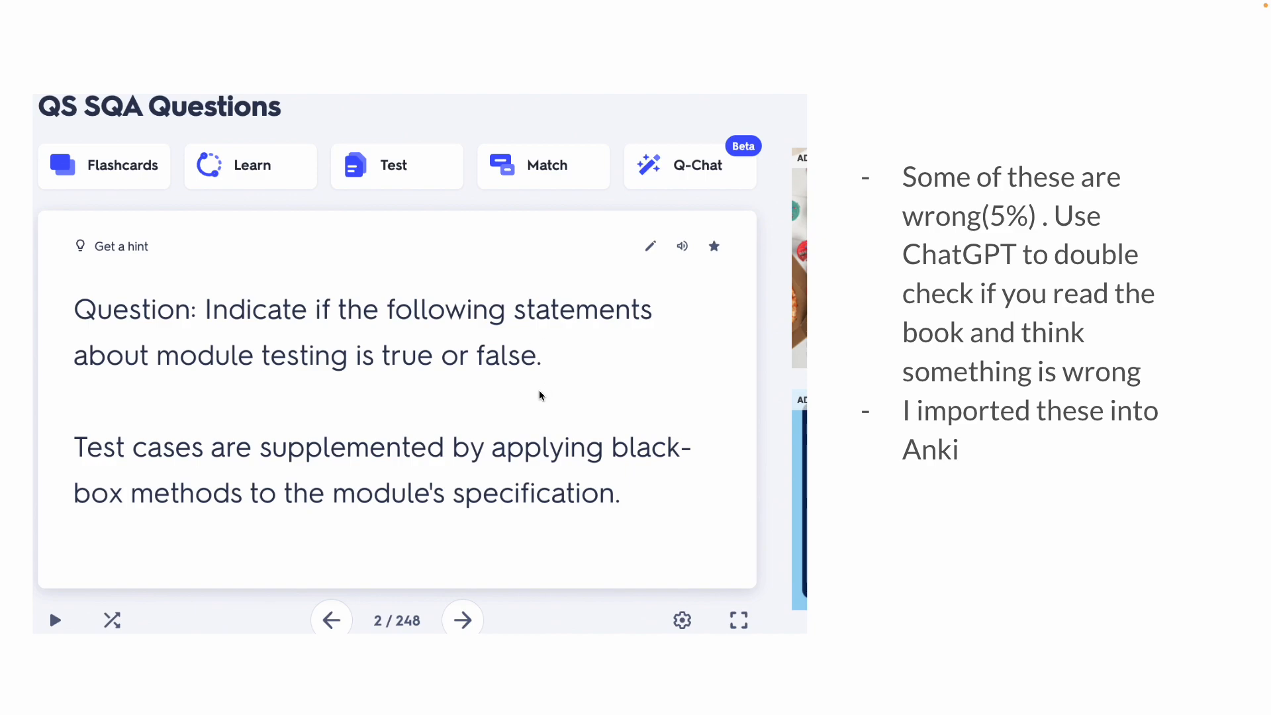
mouse_move(1176, 337)
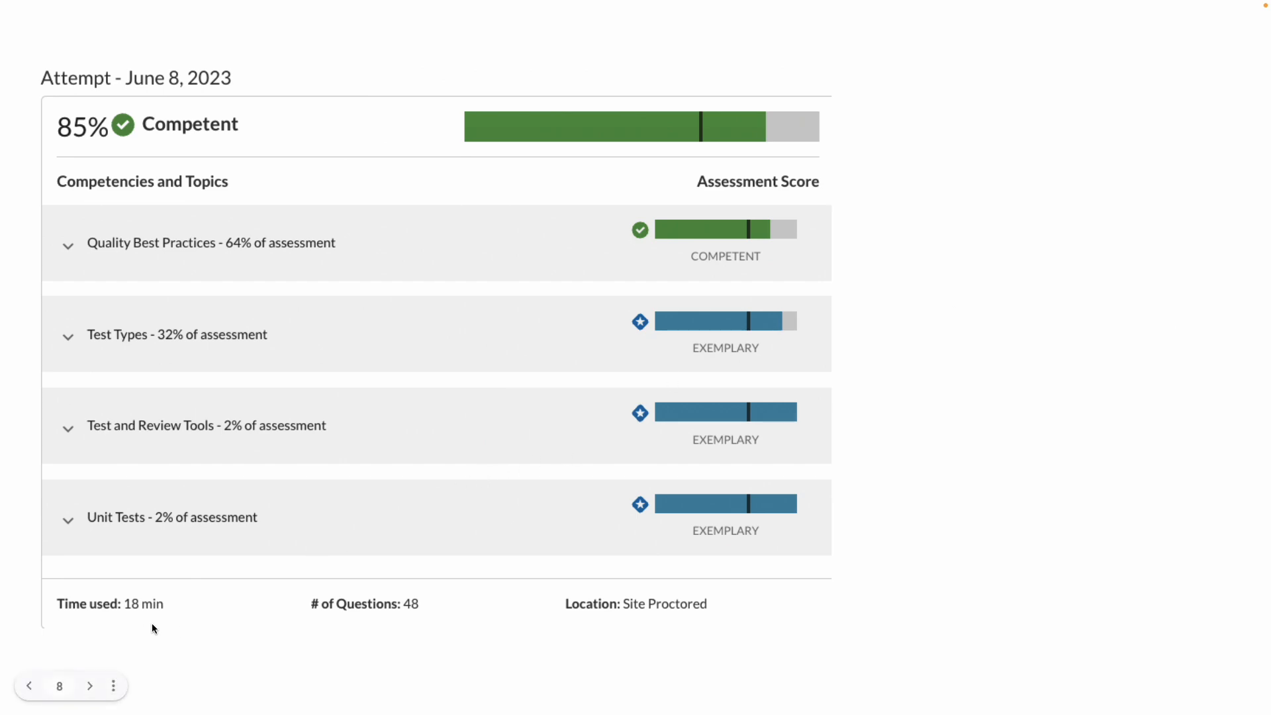
Step: Advance past the 85% Competent score report to the 'After THIS' slide listing ITIL and Capstone
left_click(89, 686)
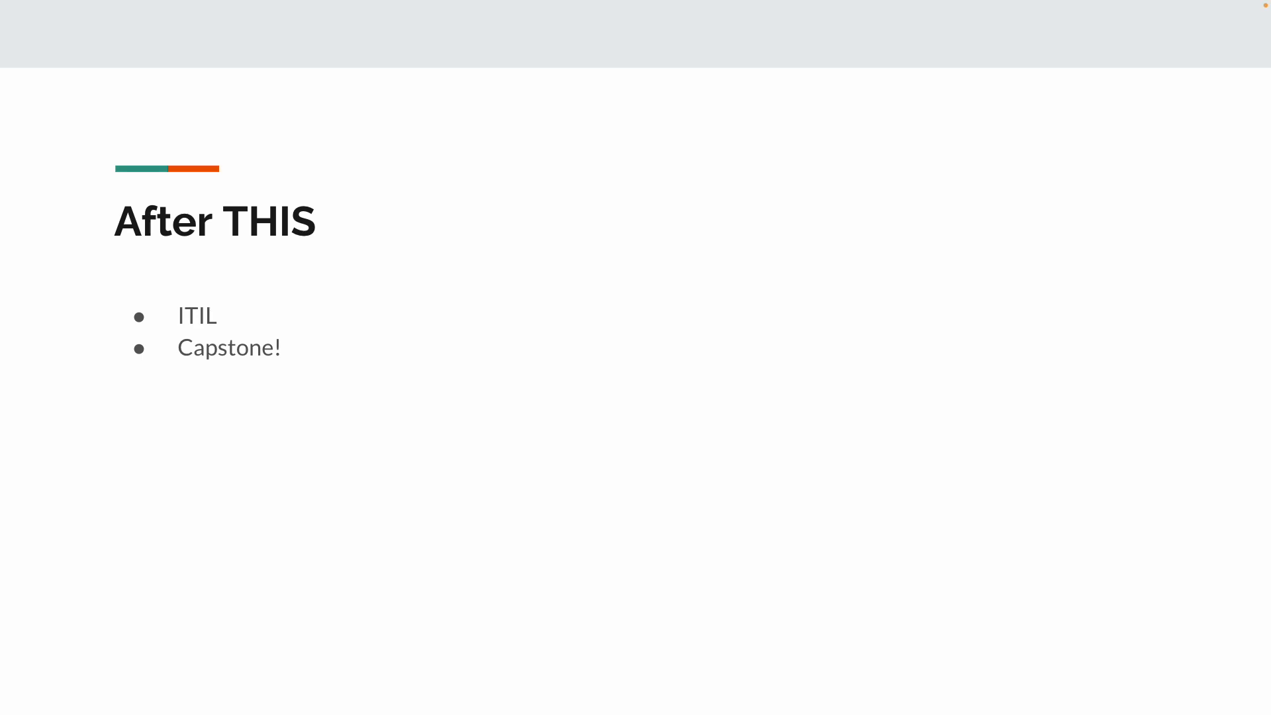
mouse_move(216, 325)
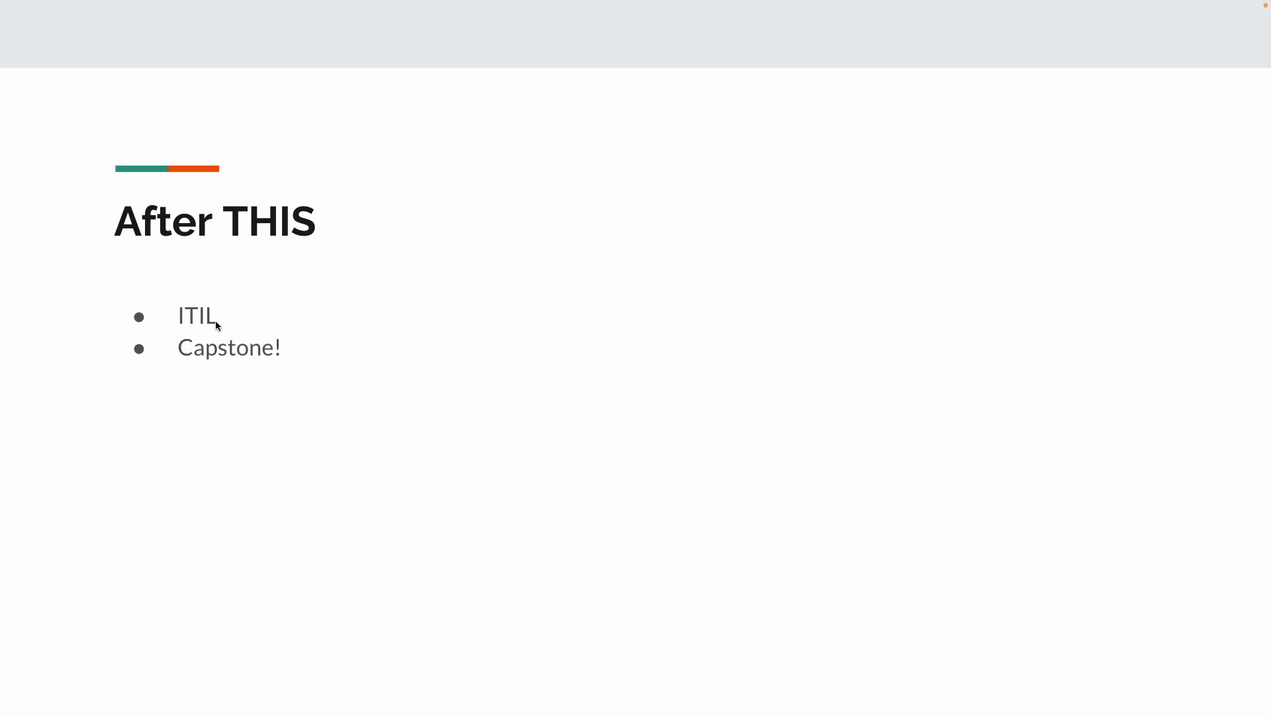
mouse_move(209, 330)
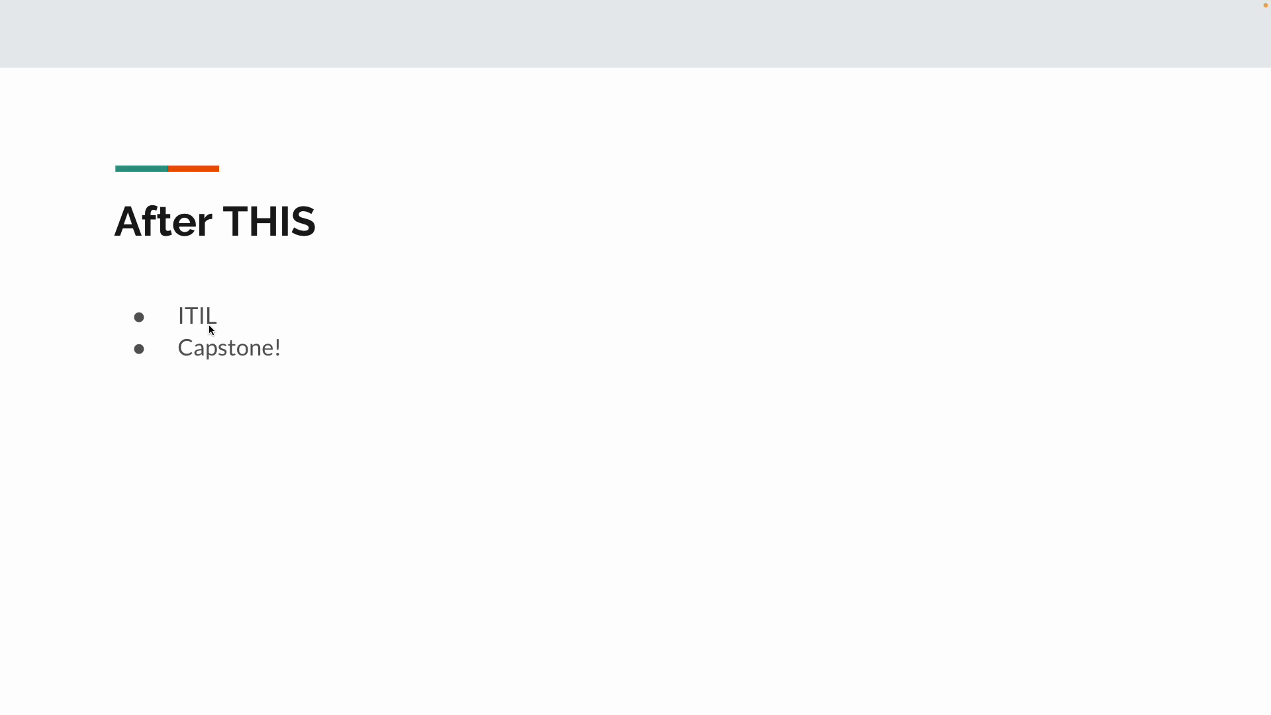